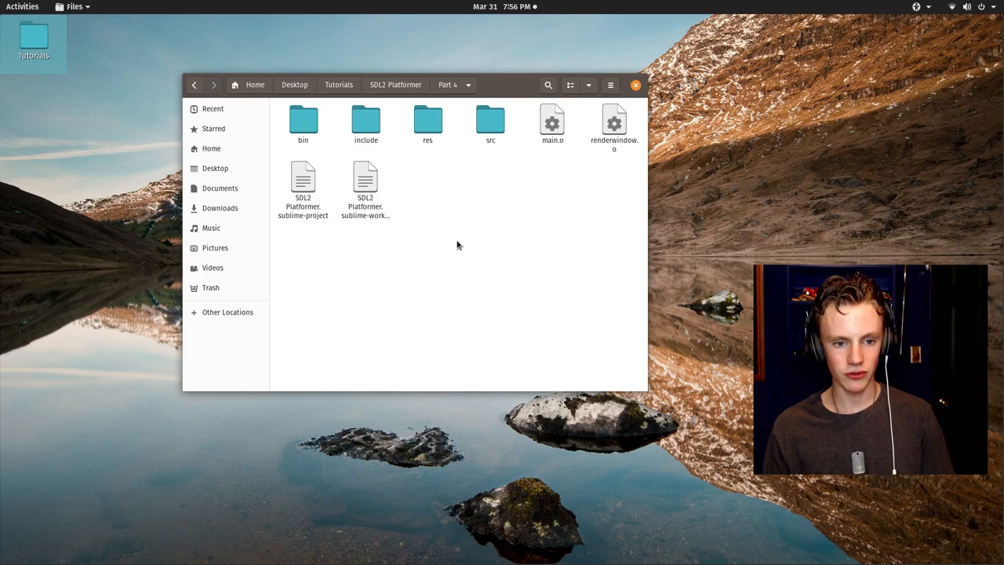
Open the Part 4 SDL2 Platformer.sublime-project file with another application
{"action": "right_click", "coordinate": [303, 181]}
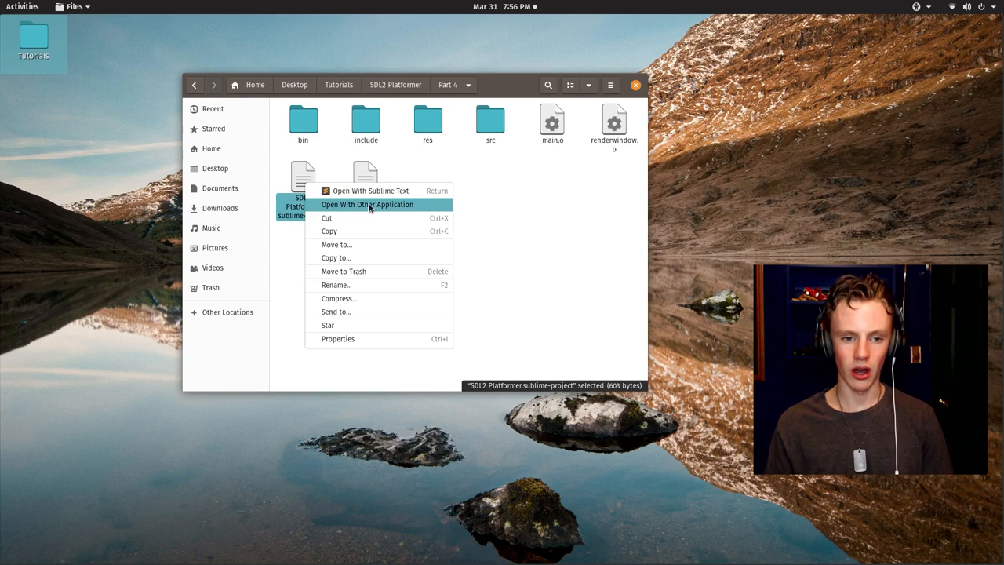
{"action": "left_click", "coordinate": [370, 190]}
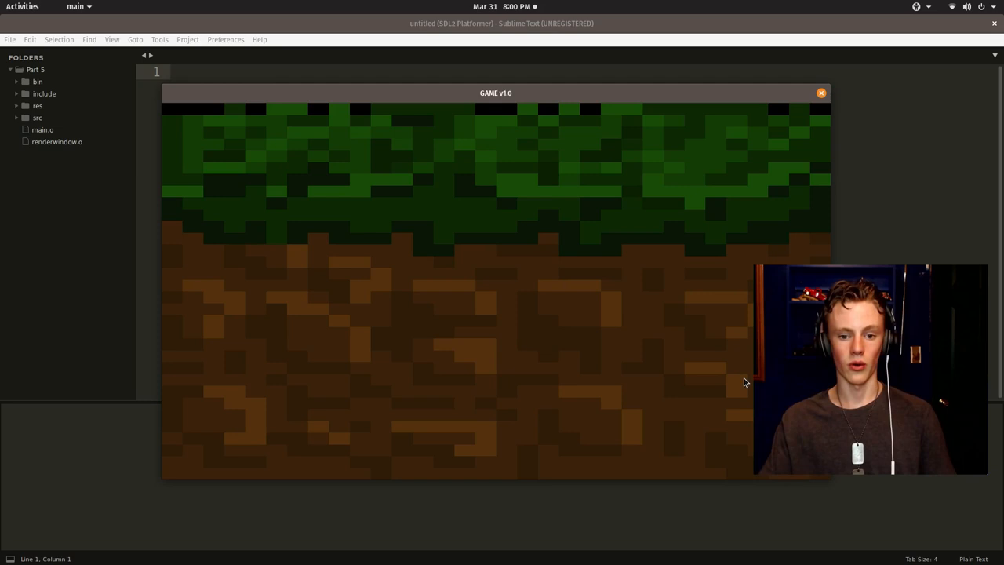
Switch to renderwindow.cpp and start a new line inside the render() body
{"action": "left_click", "coordinate": [821, 93]}
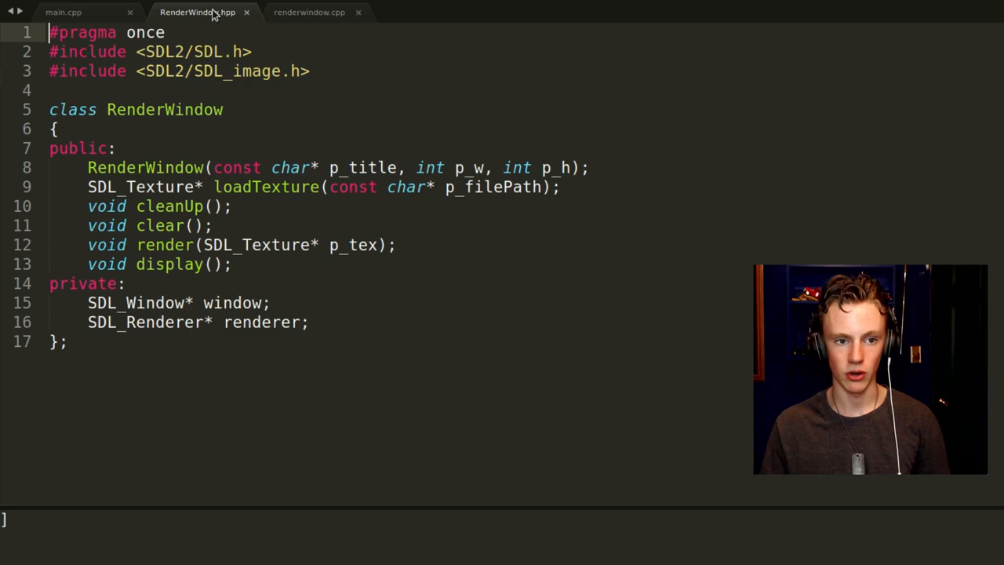
{"action": "left_click", "coordinate": [309, 11]}
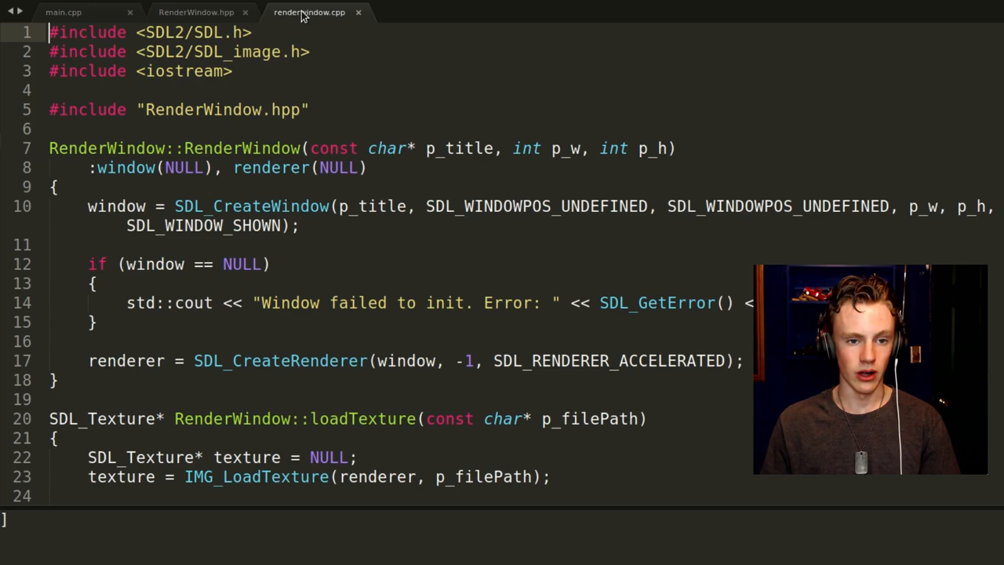
{"action": "scroll", "scroll_direction": "down", "scroll_amount": 3}
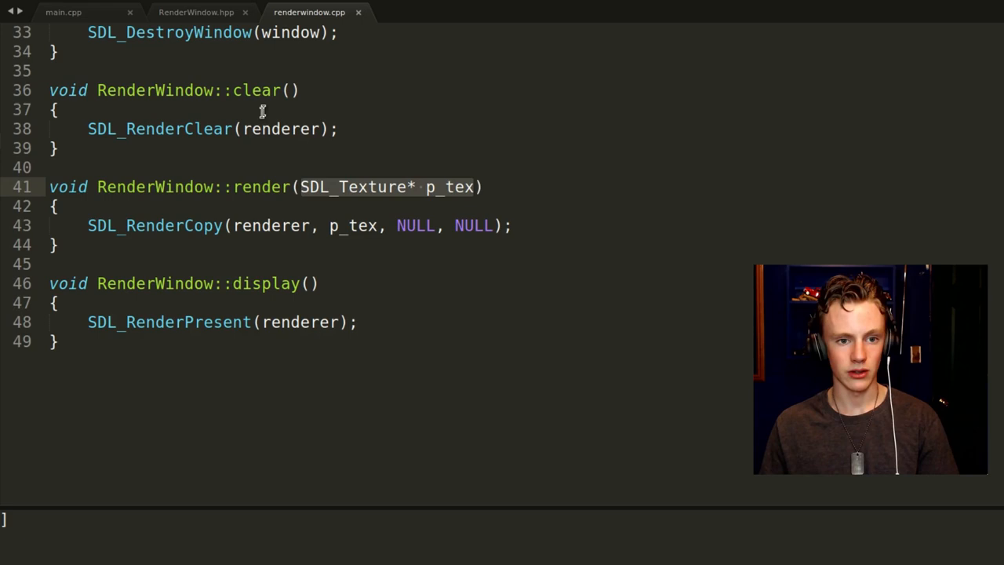
{"action": "left_click", "coordinate": [64, 12]}
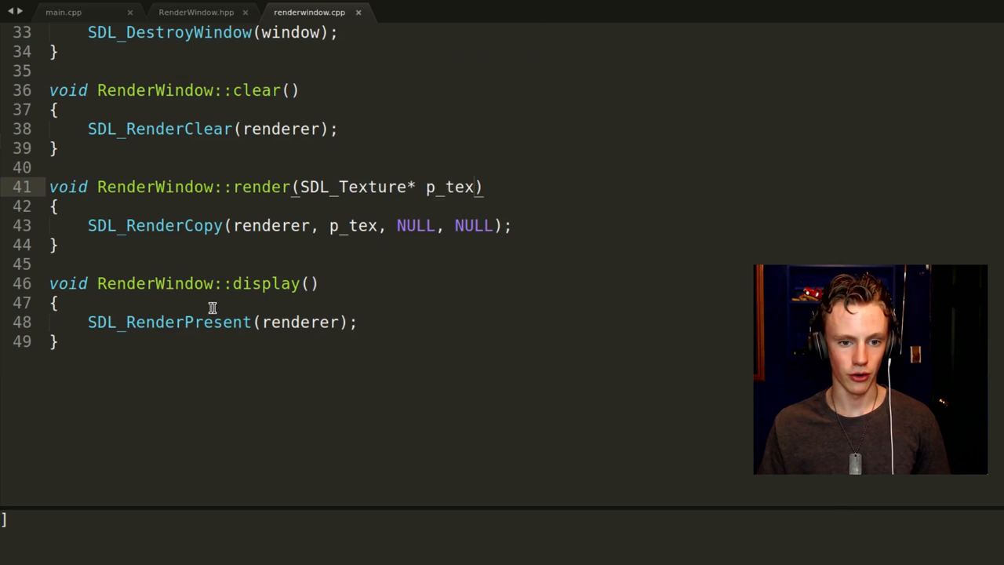
{"action": "double_click", "coordinate": [154, 225]}
{"action": "type", "text": "S"}
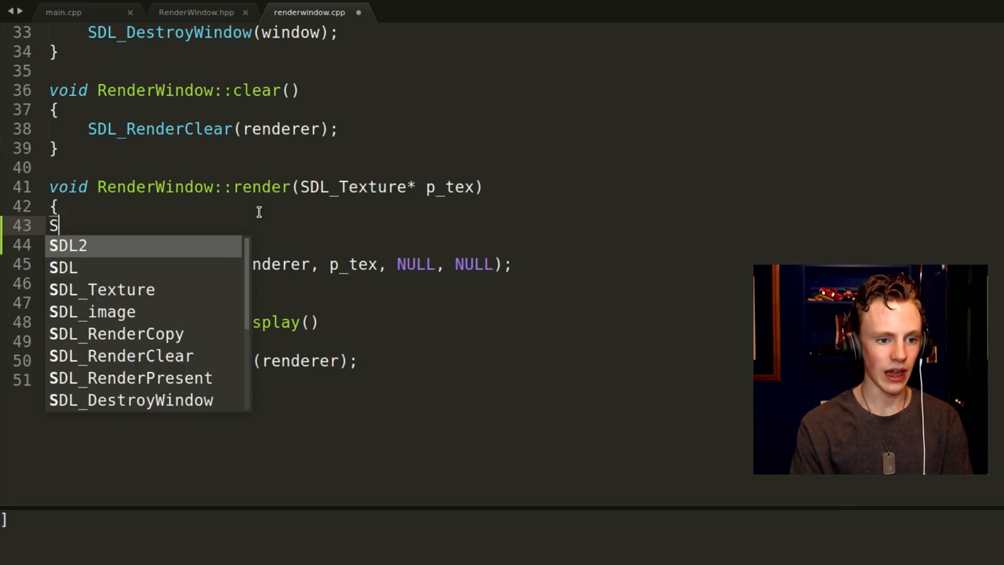
Declare SDL_Rect src at 0,0 sized 32×32 and pass &src to SDL_RenderCopy
{"action": "type", "text": "DL_Rect"}
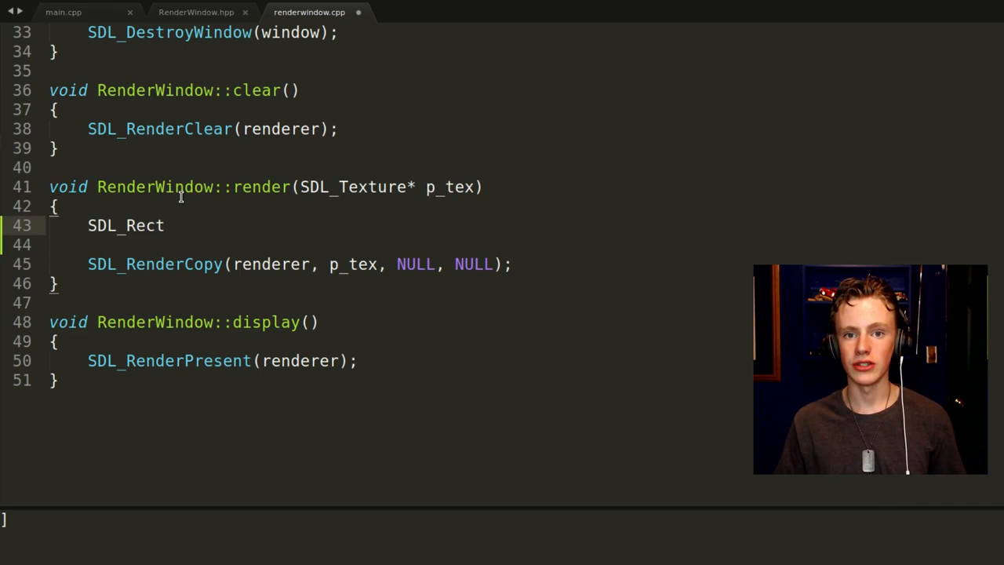
{"action": "type", "text": "sr"}
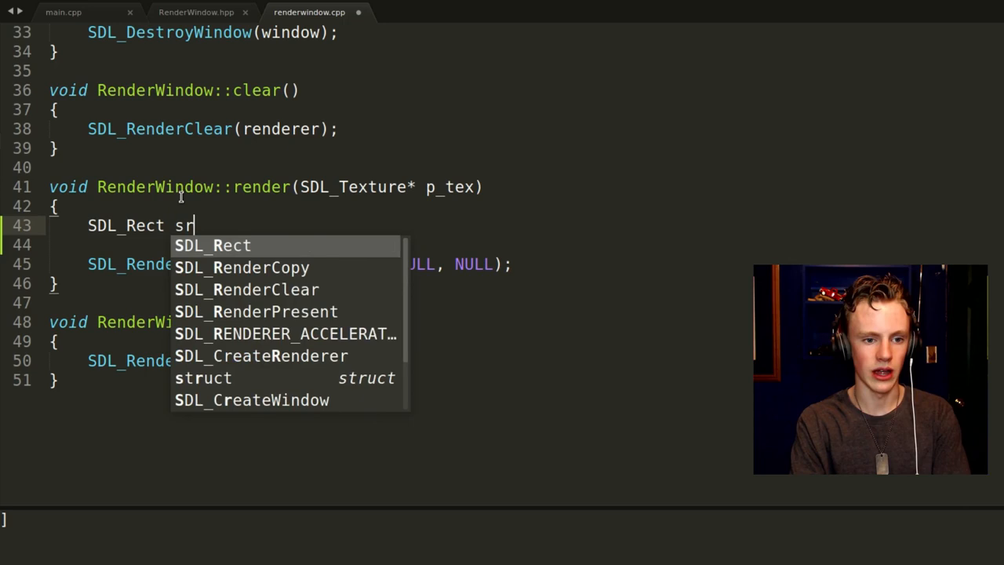
{"action": "type", "text": "c;"}
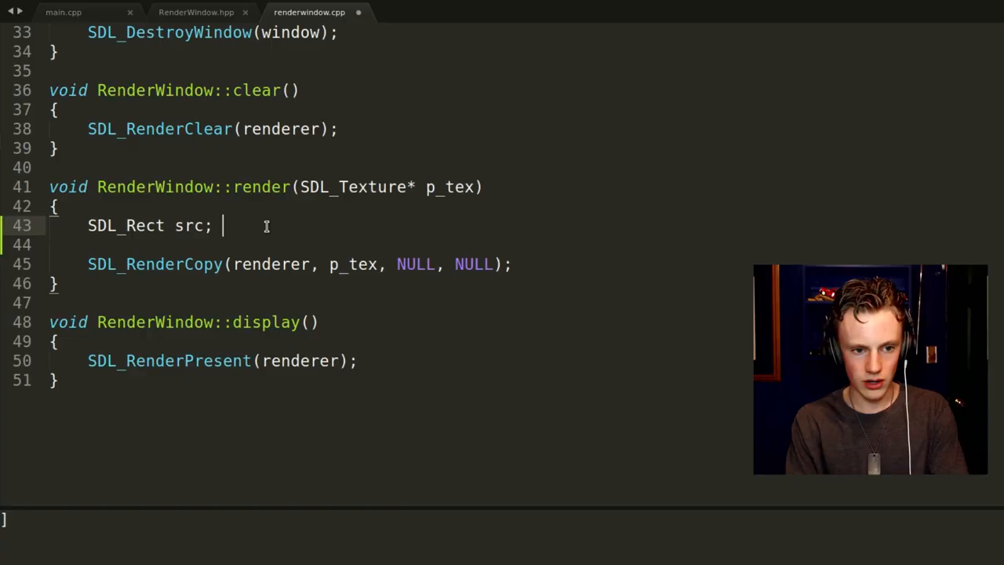
{"action": "type", "text": "src.x = 0;"}
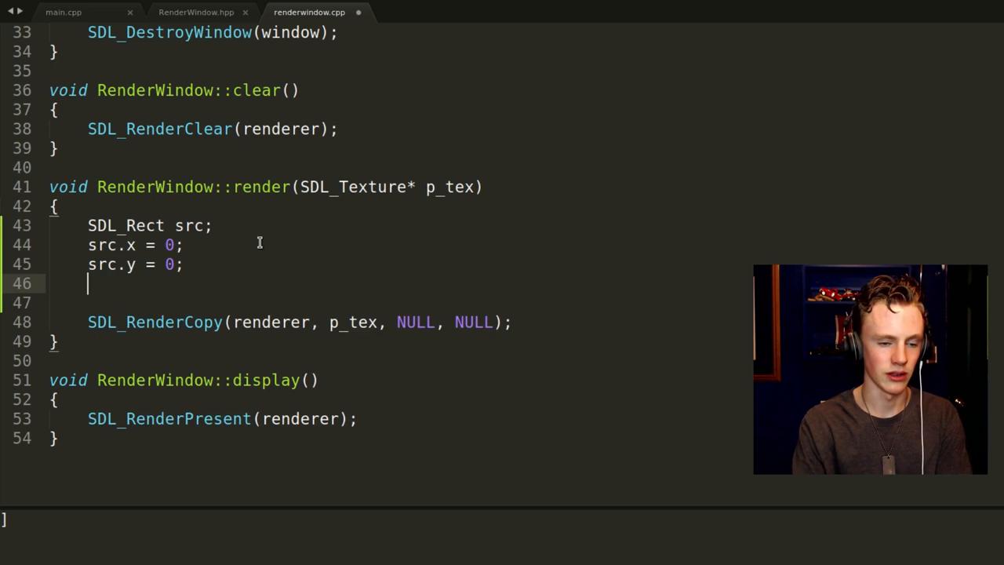
{"action": "type", "text": "src.w = 32;"}
{"action": "left_click", "coordinate": [298, 303]}
{"action": "type", "text": "src.h = 32;"}
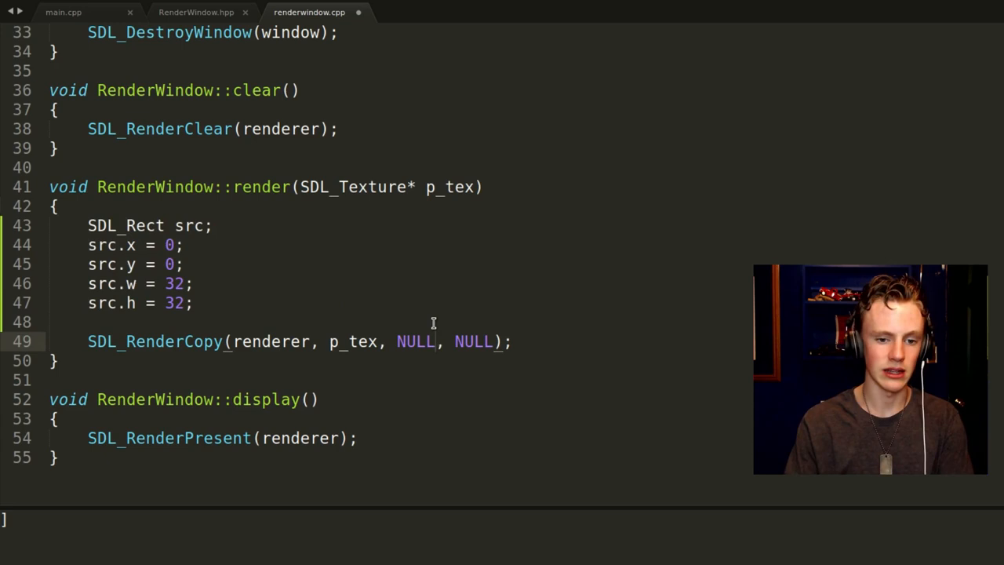
{"action": "type", "text": "&src"}
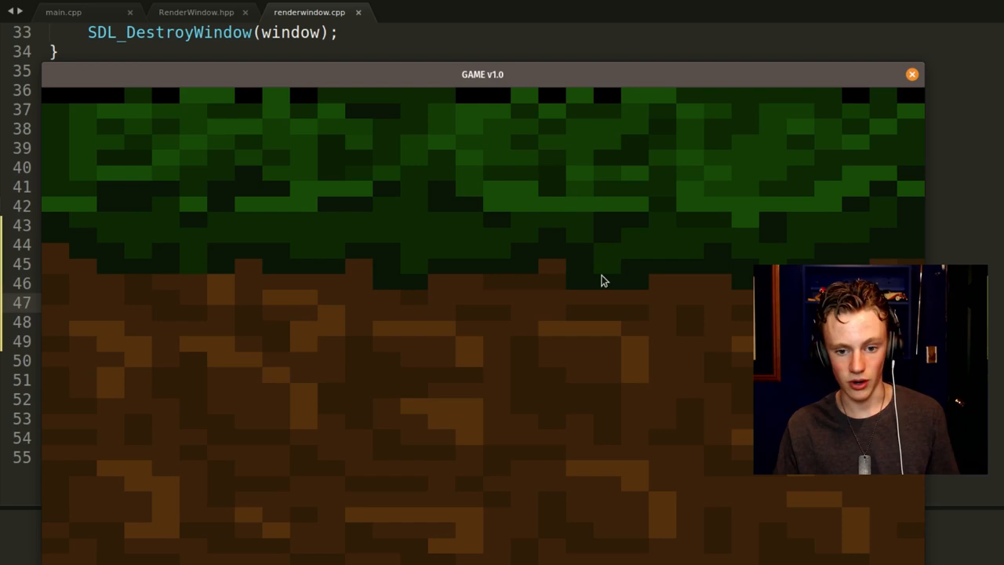
Close the game and declare a second SDL_Rect dst at 0,0 sized 32×32
{"action": "left_click", "coordinate": [911, 74]}
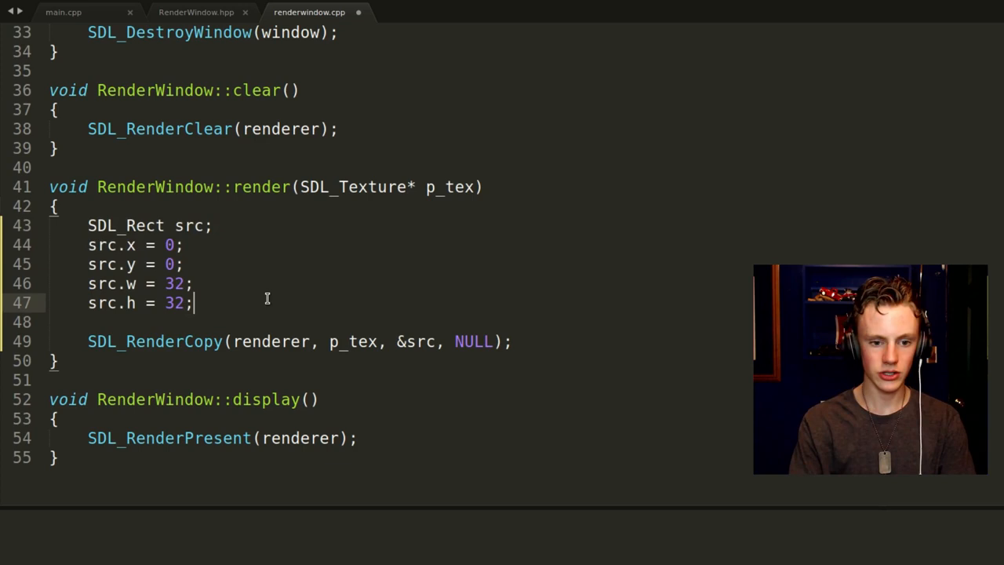
{"action": "type", "text": "SDL_Rect dst;"}
{"action": "type", "text": "src."}
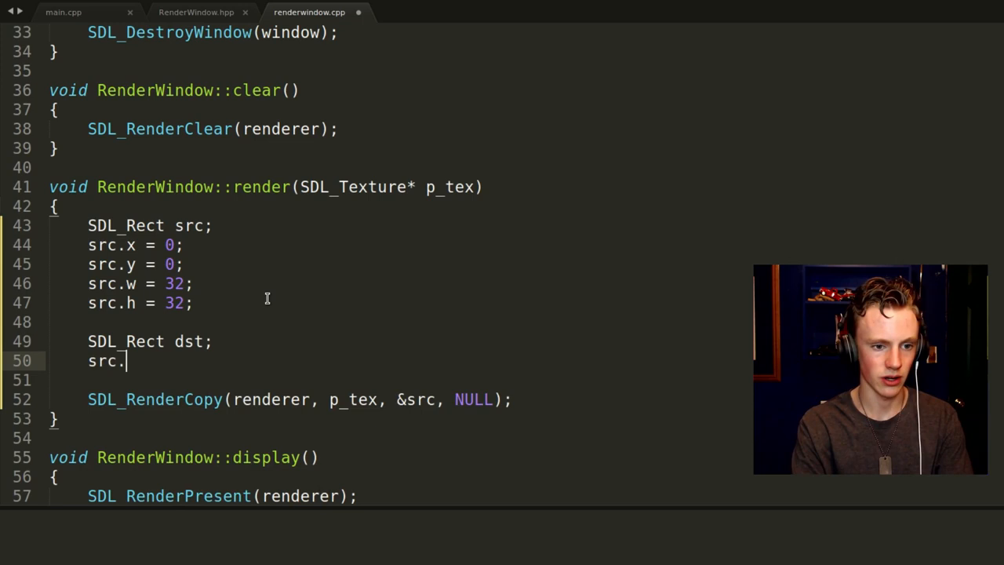
{"action": "type", "text": "x = 0;"}
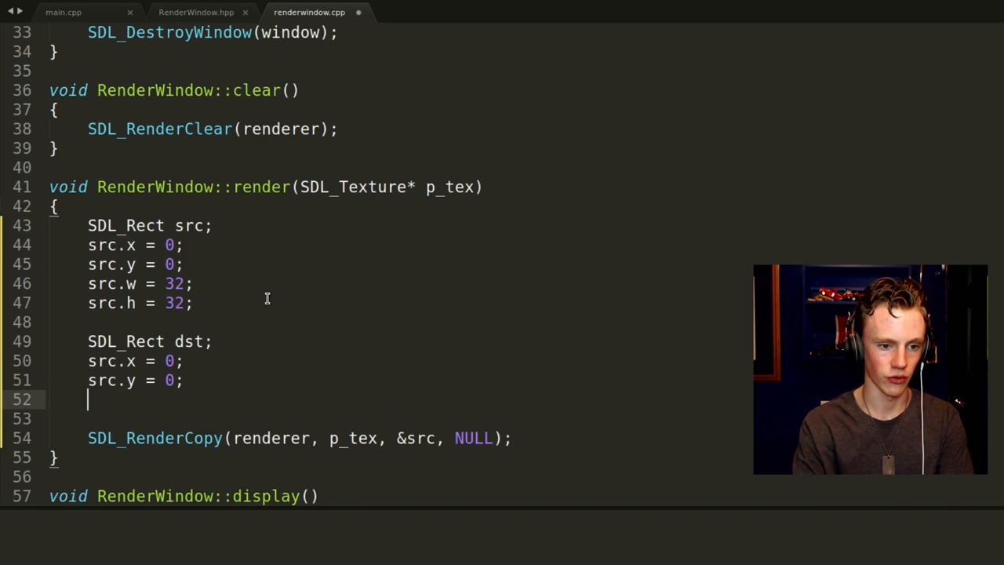
{"action": "type", "text": "src.w = 32;"}
{"action": "left_click", "coordinate": [298, 418]}
{"action": "type", "text": "d"}
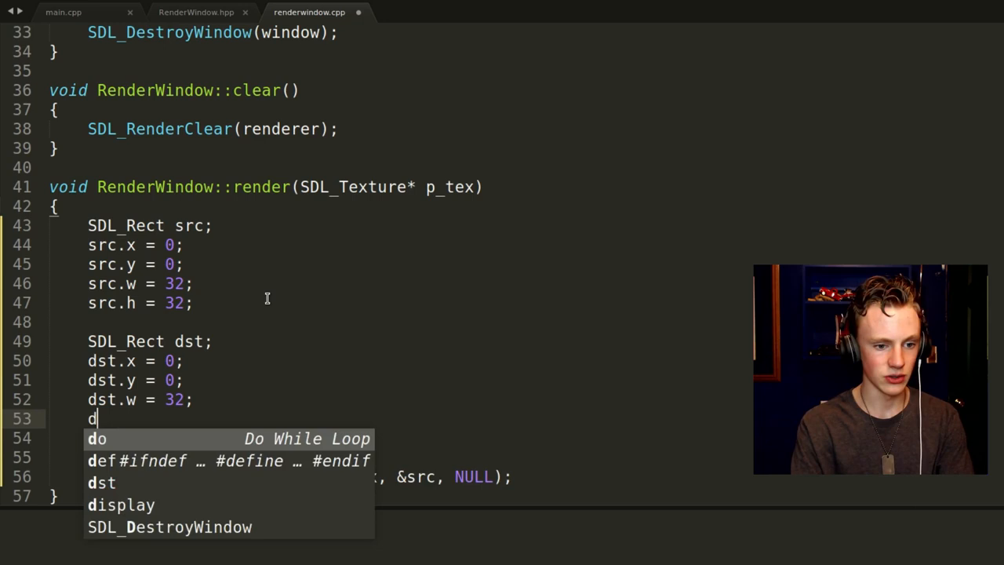
{"action": "type", "text": "st.h = 32;"}
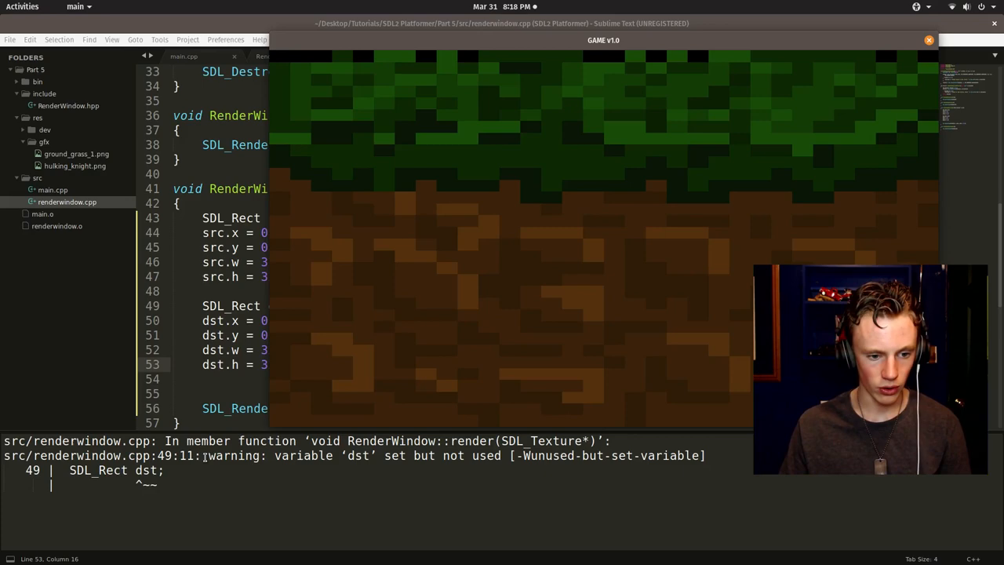
Close the game and make &dst the destination rectangle in SDL_RenderCopy
{"action": "key", "text": "super"}
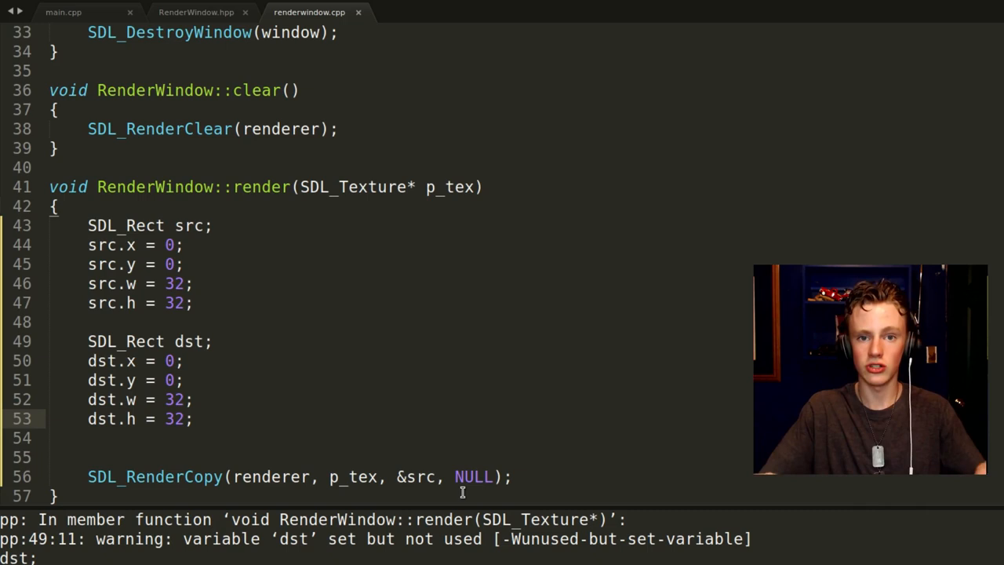
{"action": "type", "text": "&"}
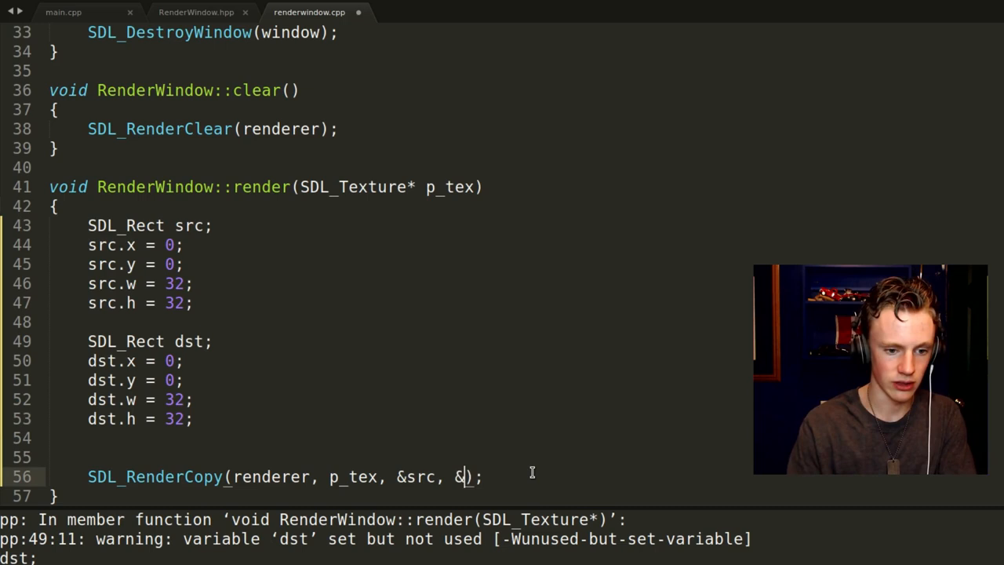
{"action": "type", "text": "dst"}
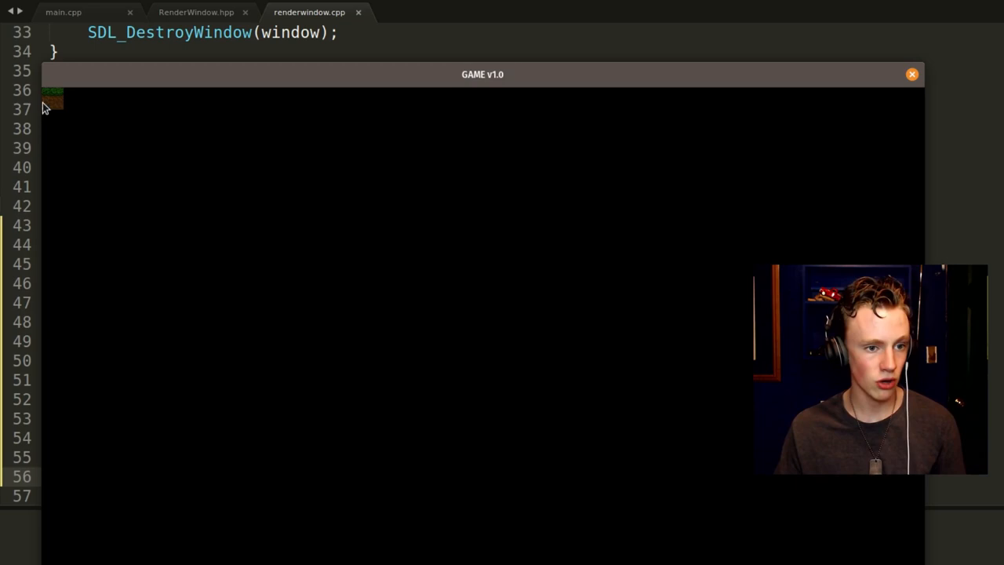
Close the running game window and start a new untitled file
{"action": "left_click", "coordinate": [911, 74]}
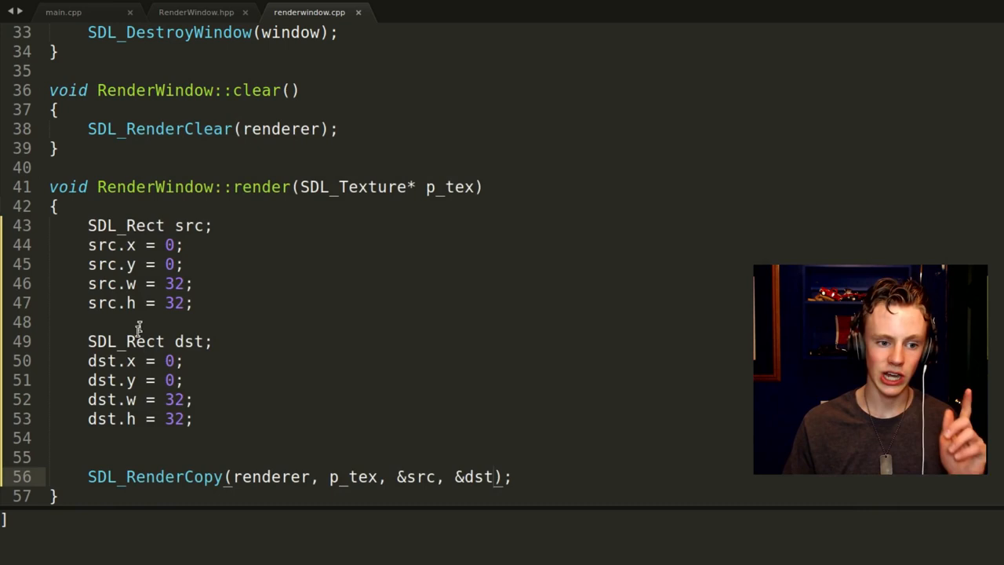
{"action": "type", "text": "400"}
{"action": "type", "text": "#pragma"}
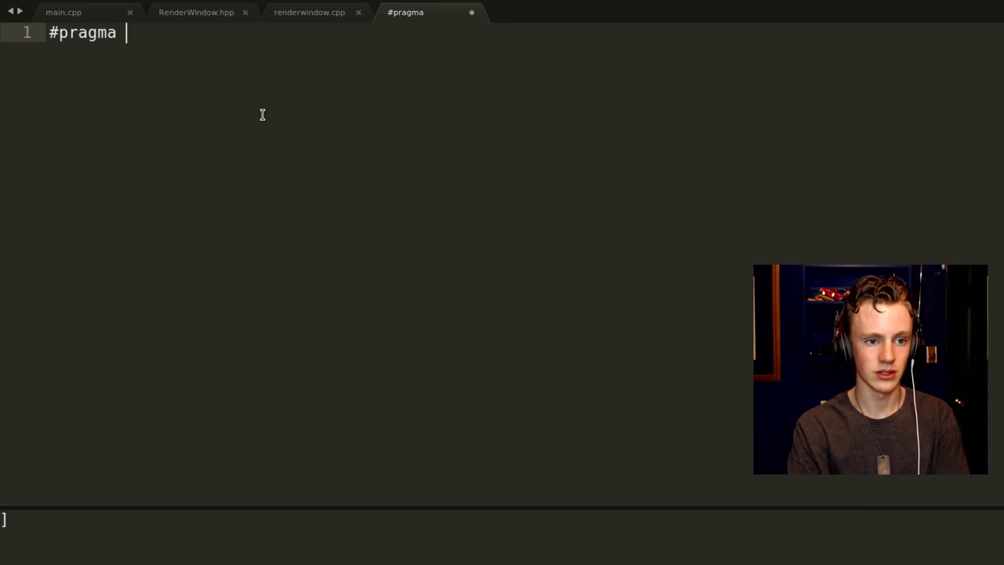
Write '#pragma once' on the first line of the new file
{"action": "type", "text": "once"}
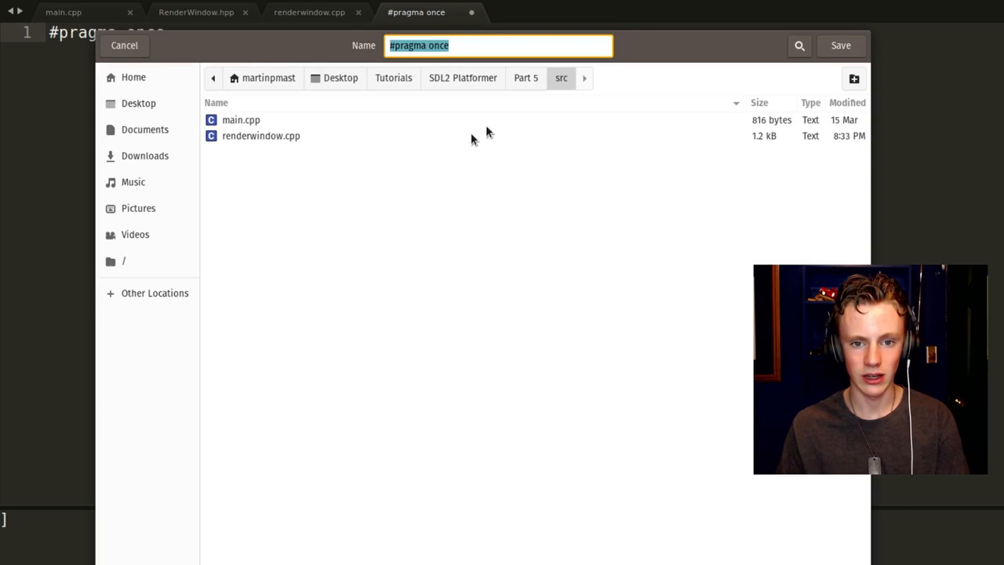
Save the header as Entity.hpp in the include folder
{"action": "type", "text": "Entity"}
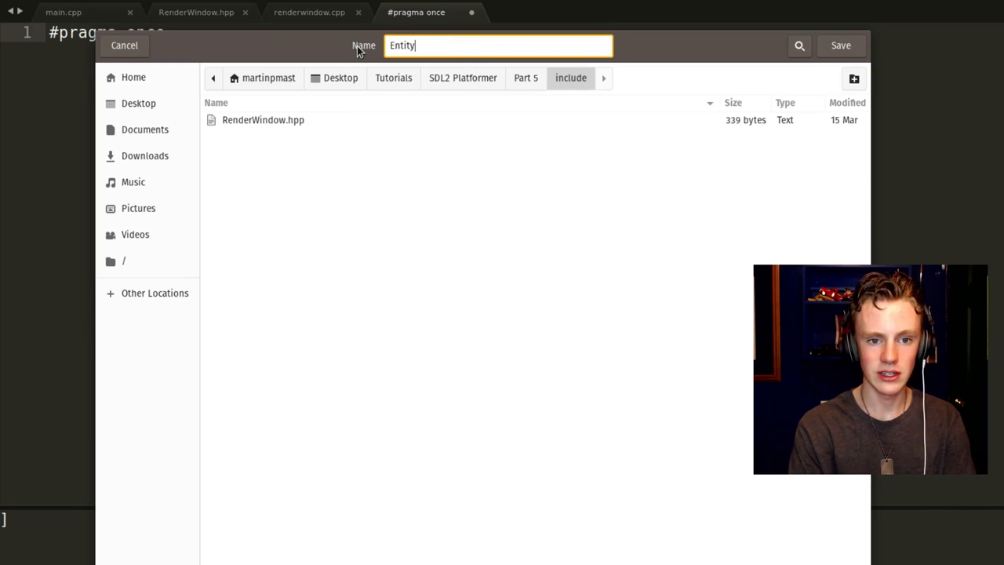
{"action": "left_click", "coordinate": [840, 45]}
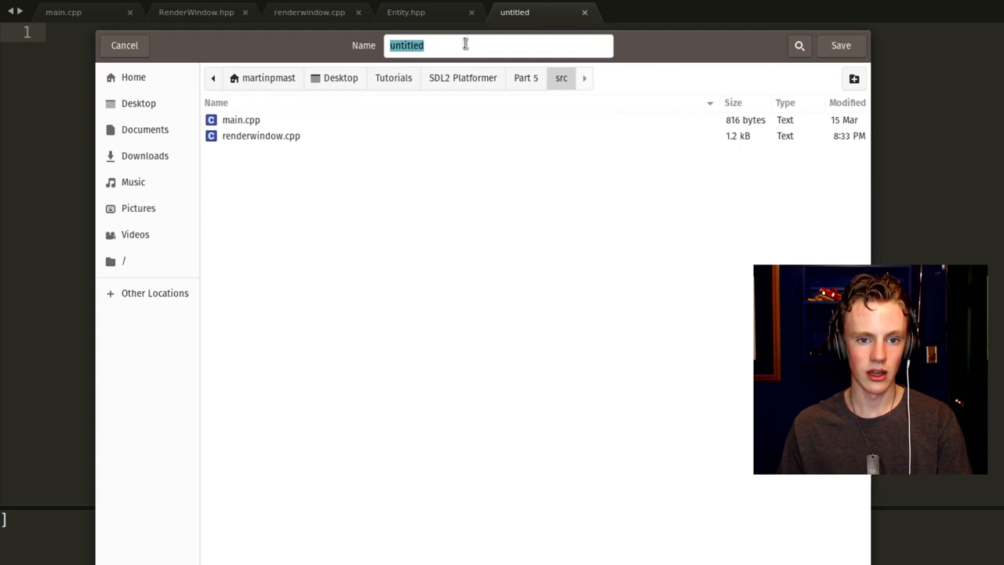
Save the second new file in the src folder as the Entity source file
{"action": "left_click", "coordinate": [840, 45]}
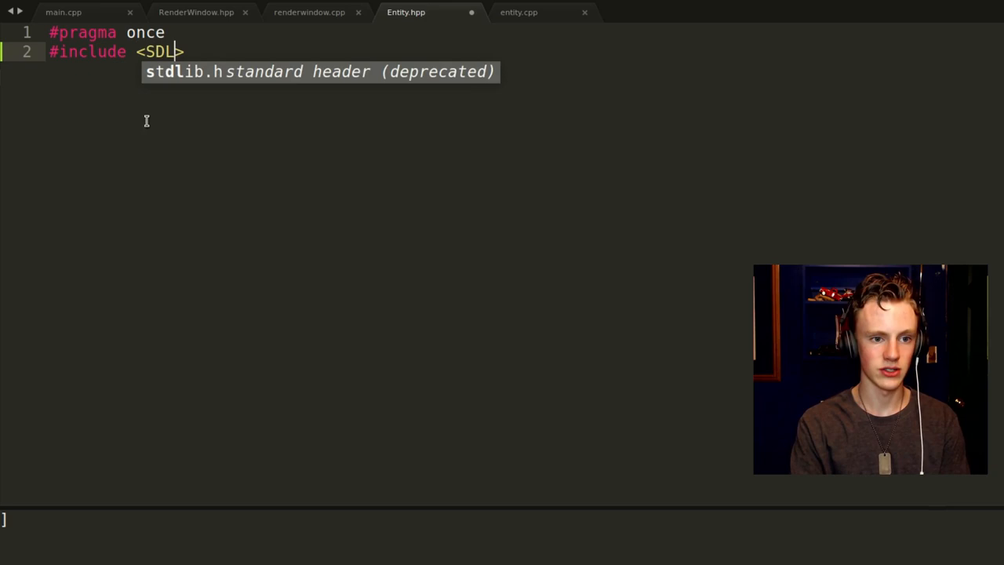
Include SDL2/SDL.h and SDL2/SDL_image.h in Entity.hpp, then declare an empty class Entity
{"action": "type", "text": "2/SDL.h>"}
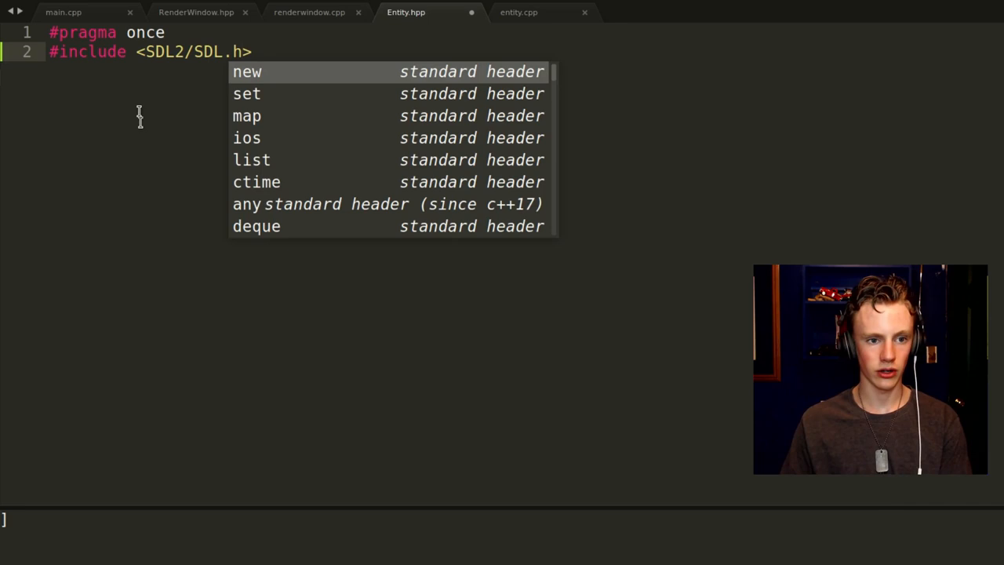
{"action": "key", "text": "enter"}
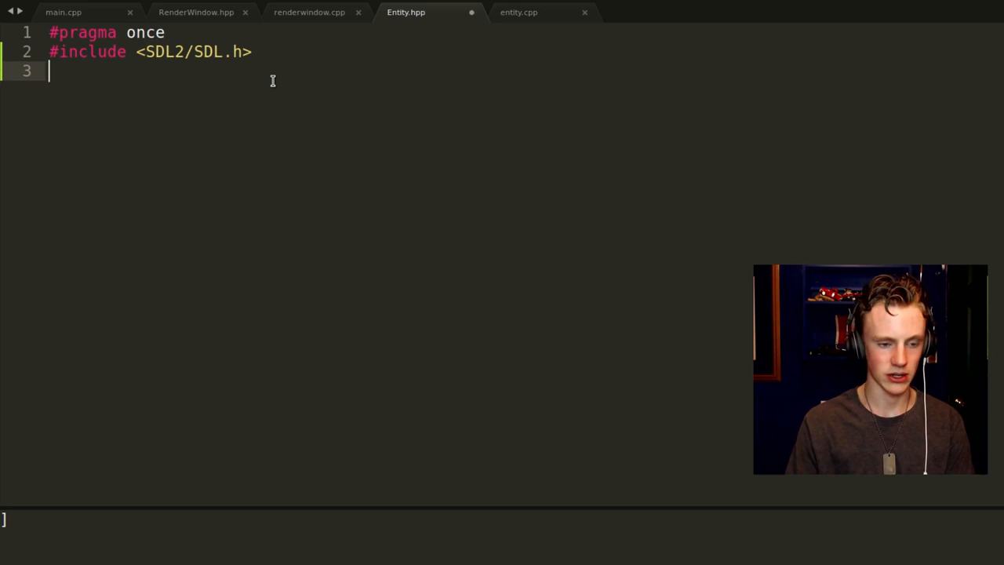
{"action": "type", "text": "#include <SDL2/SDL_image.h>"}
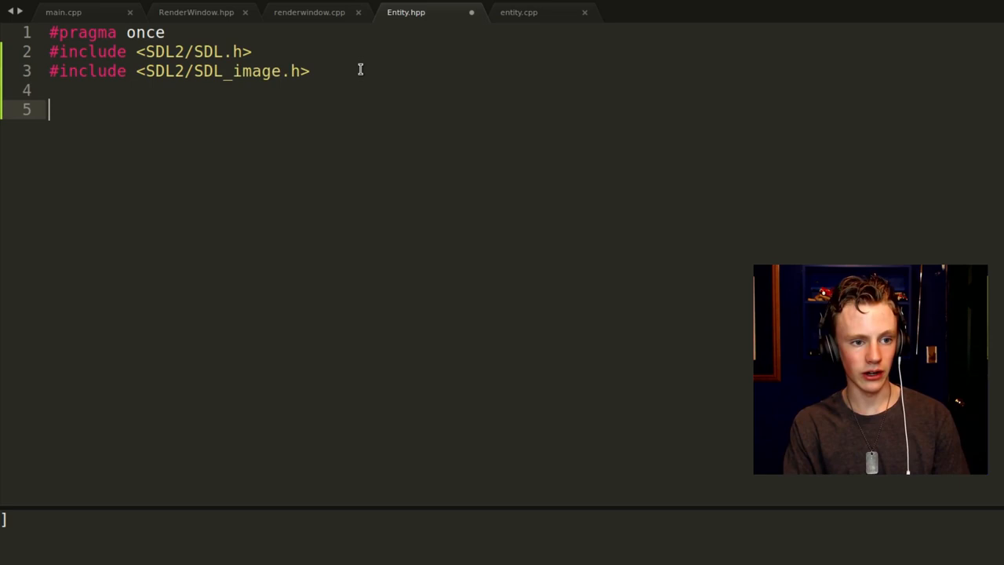
{"action": "type", "text": "class"}
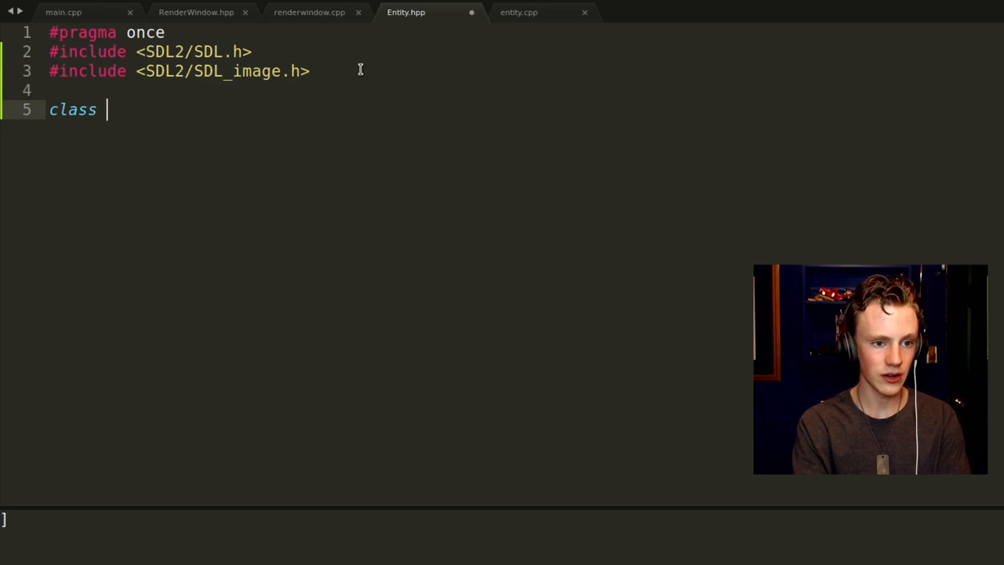
{"action": "type", "text": "Entity"}
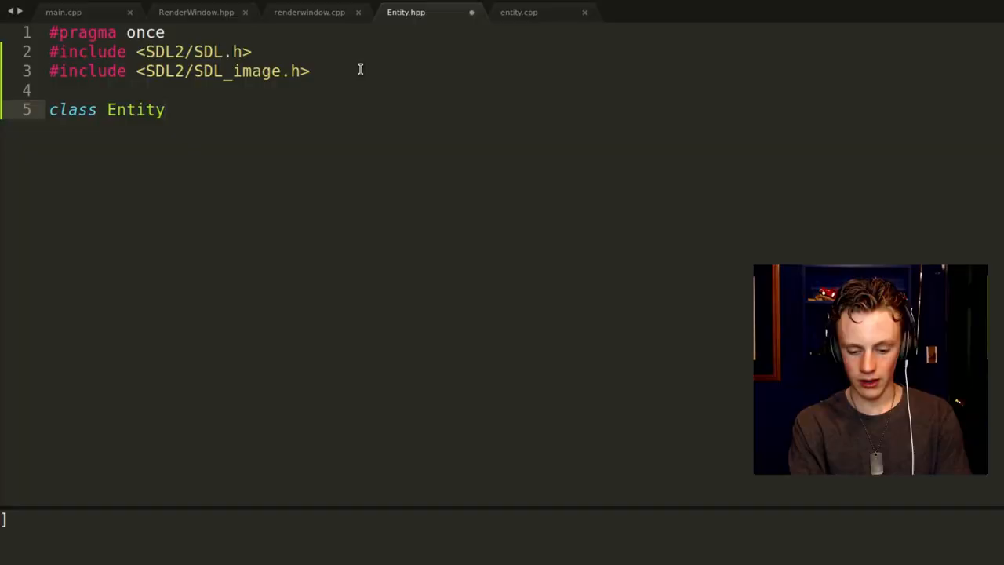
{"action": "type", "text": "{\\n\\n};"}
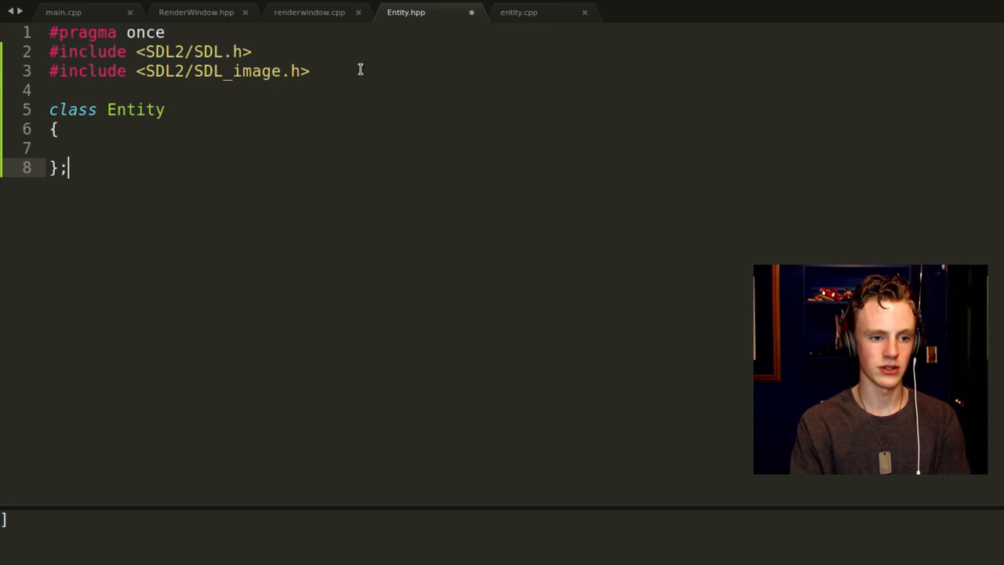
Declare float x, y inside the Entity class with a public: label above it
{"action": "left_click", "coordinate": [55, 147]}
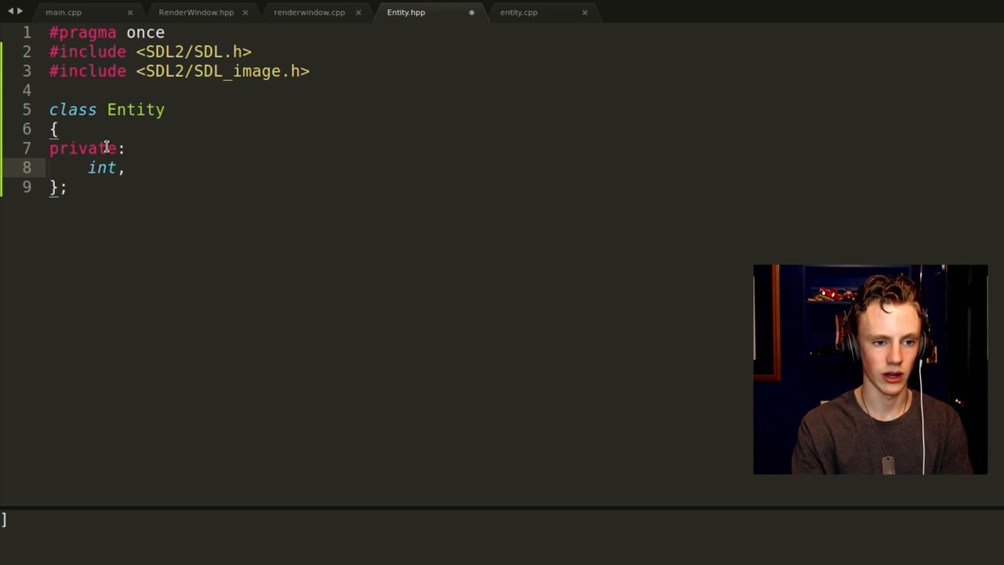
{"action": "type", "text": "float"}
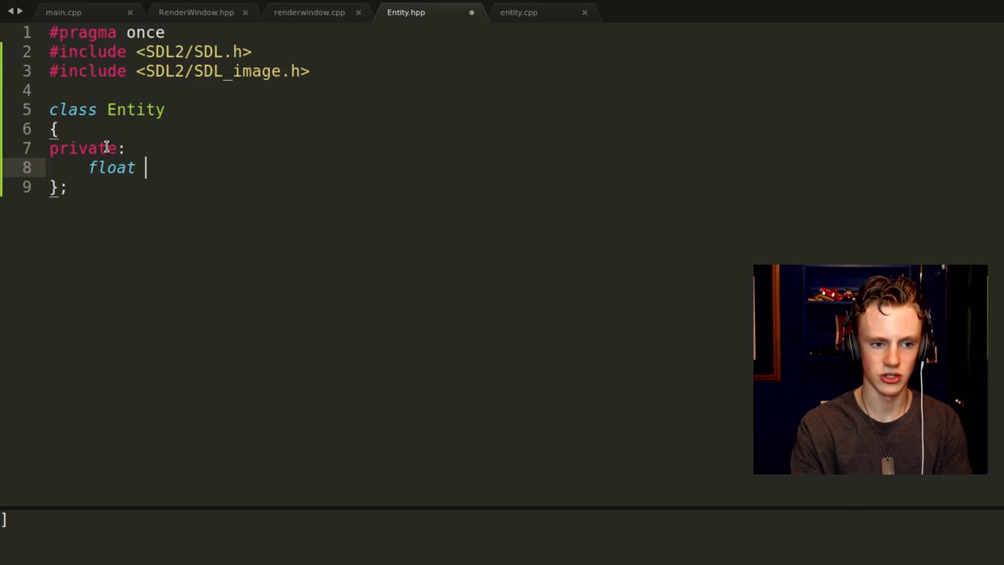
{"action": "type", "text": "x, y;"}
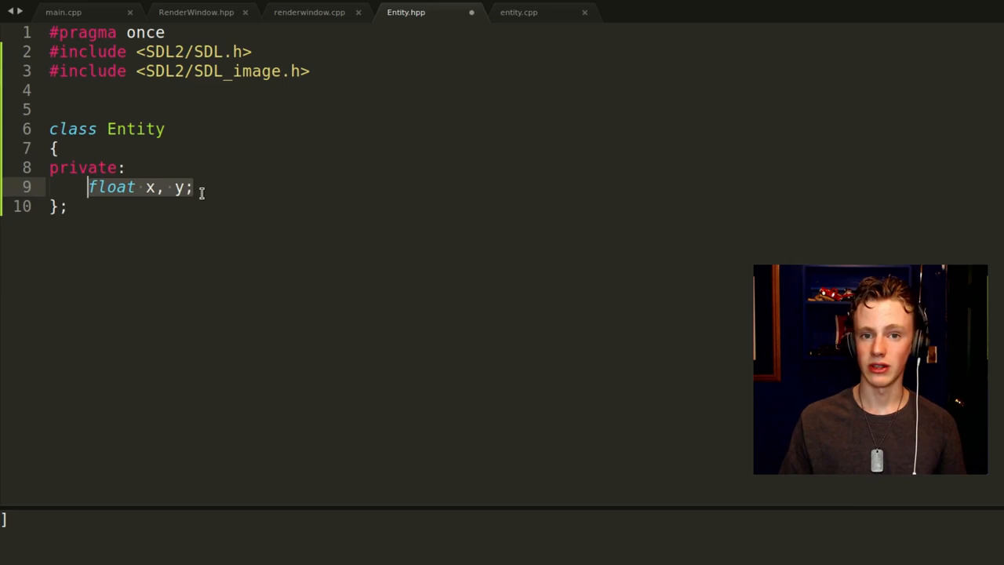
{"action": "type", "text": "p"}
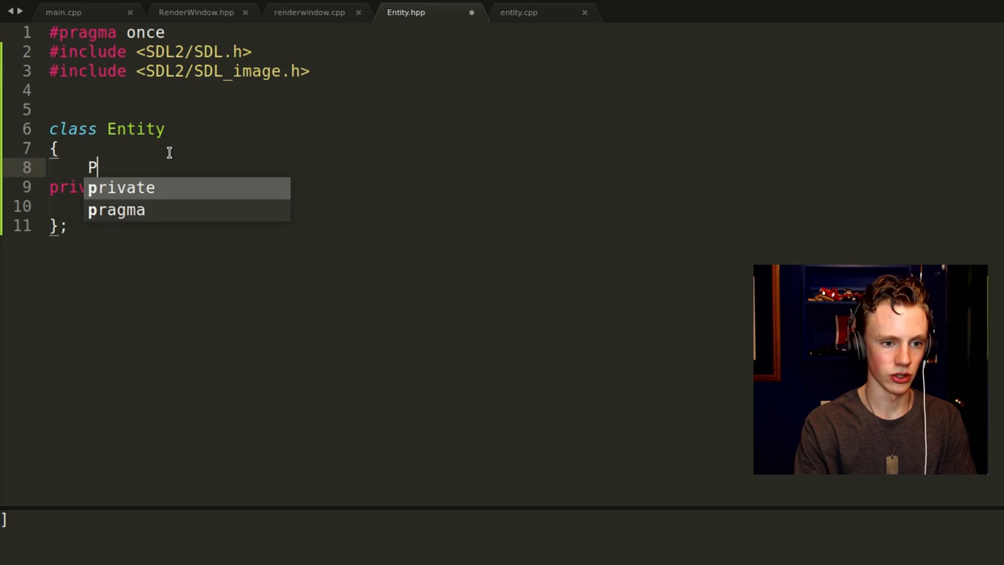
{"action": "type", "text": "ublic:"}
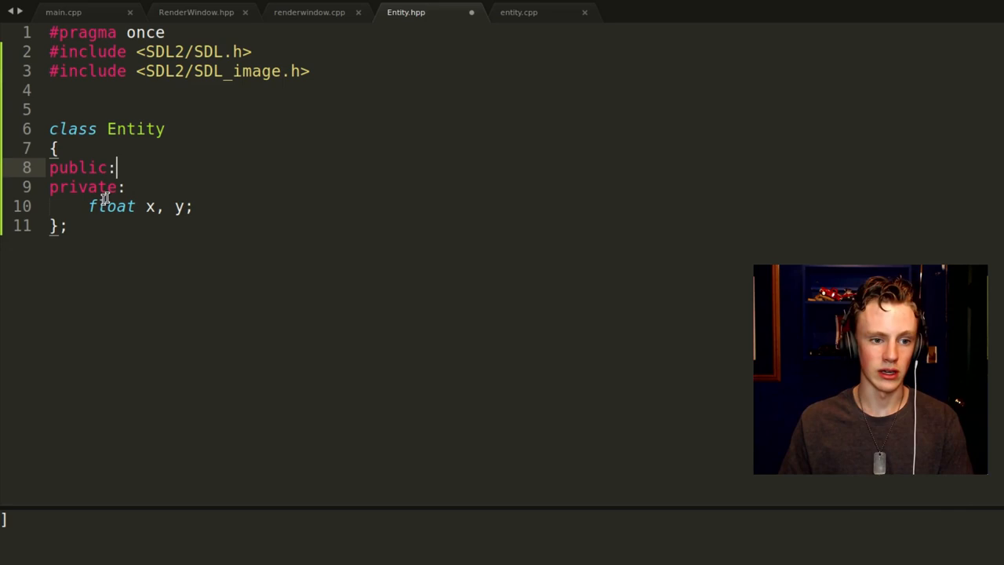
{"action": "left_click", "coordinate": [63, 12]}
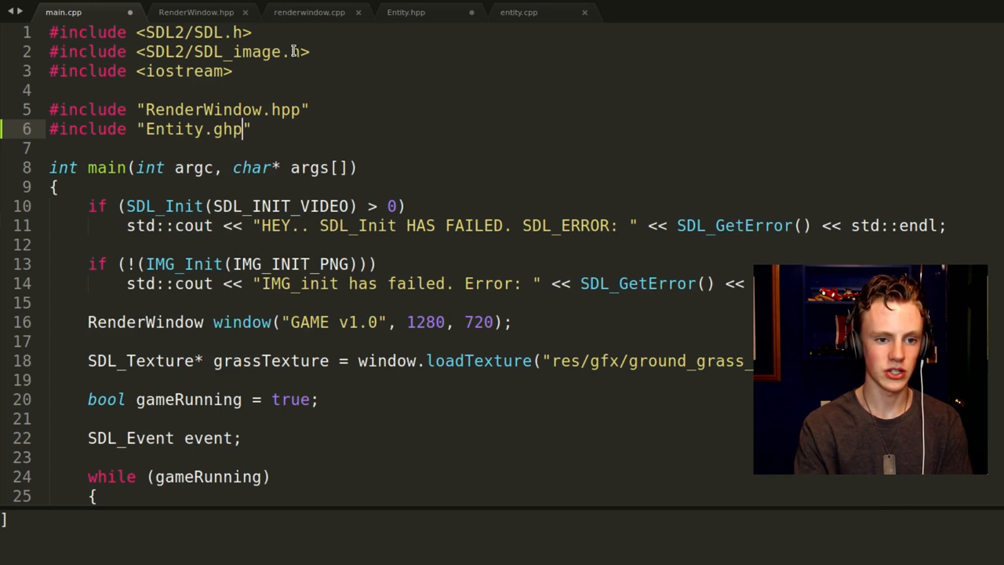
Include Entity.hpp in main.cpp and declare float bobx, boby and Entity bob in main
{"action": "type", "text": "Entity bob;"}
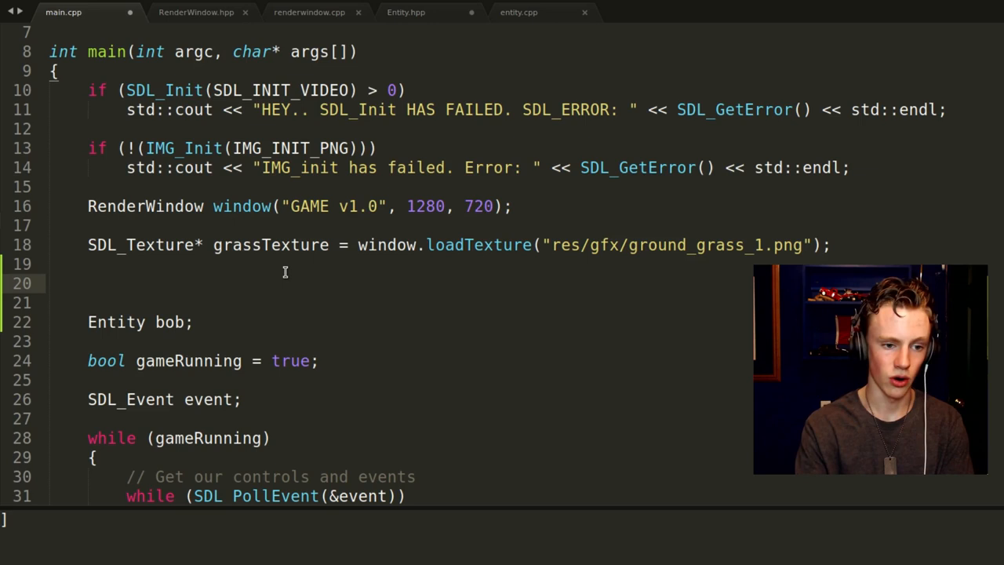
{"action": "type", "text": "float box ,y;"}
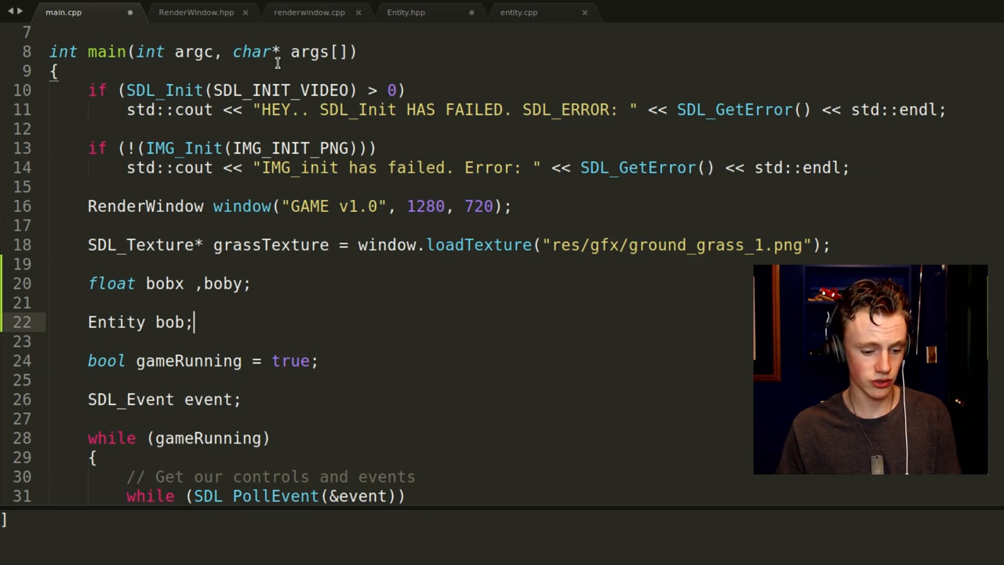
In Entity.hpp, write an example main with Entity e and a struct Entity with int x, y
{"action": "left_click", "coordinate": [405, 12]}
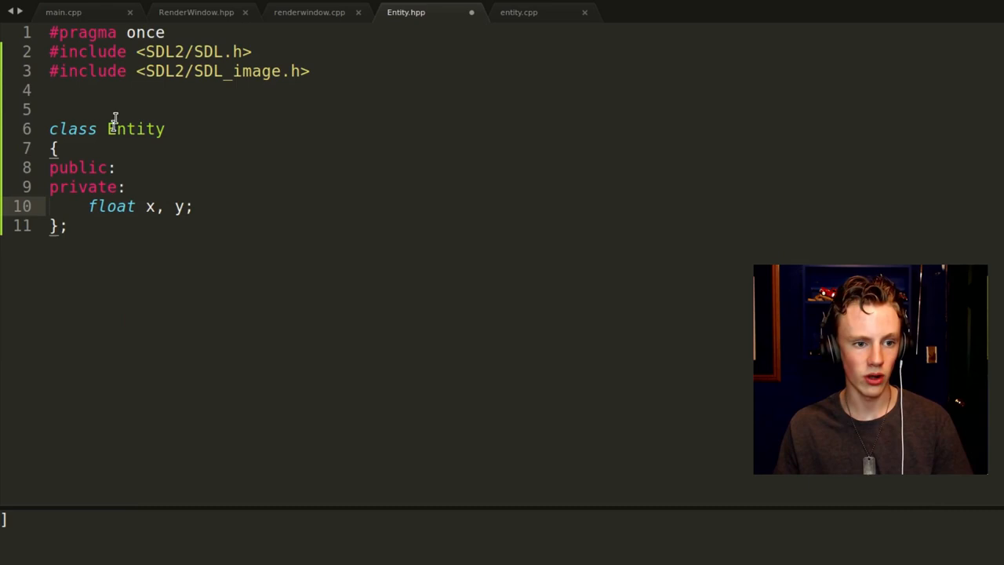
{"action": "type", "text": "struct Entity"}
{"action": "type", "text": "Entity e;"}
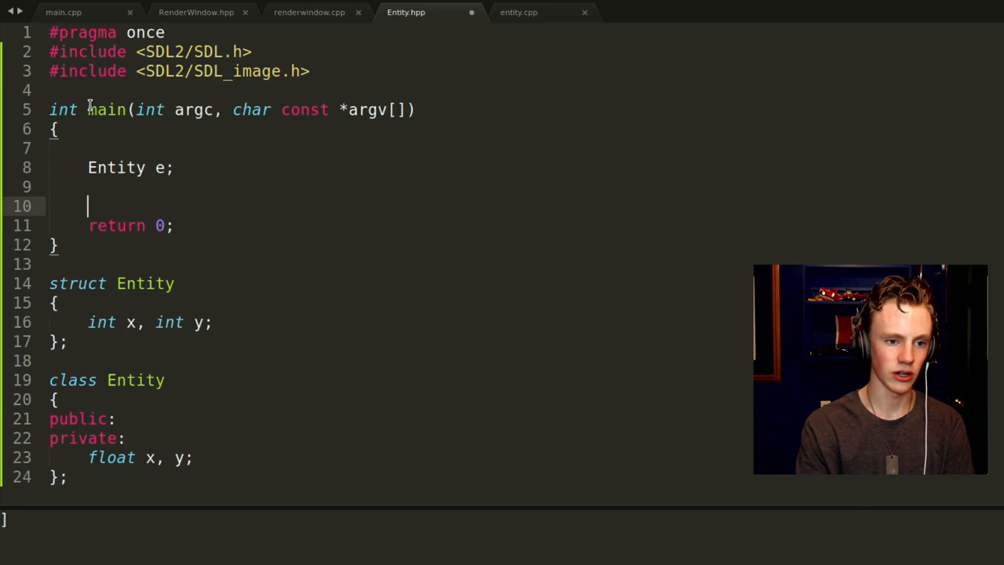
Demonstrate e.x = 55 and a void move() method, then clear Entity.hpp to an empty class
{"action": "type", "text": "e.x = 55;"}
{"action": "type", "text": "e.y = 66;"}
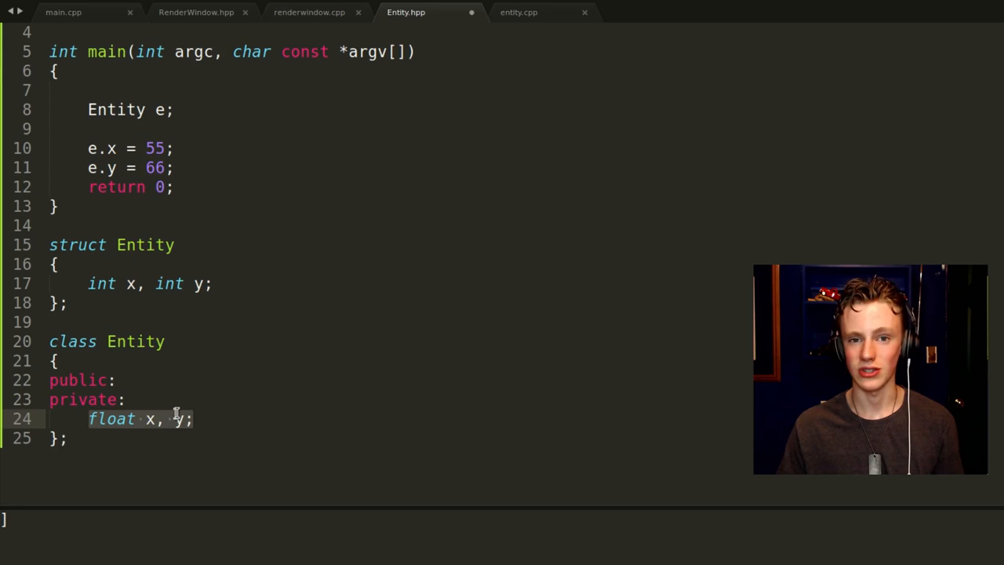
{"action": "type", "text": "void"}
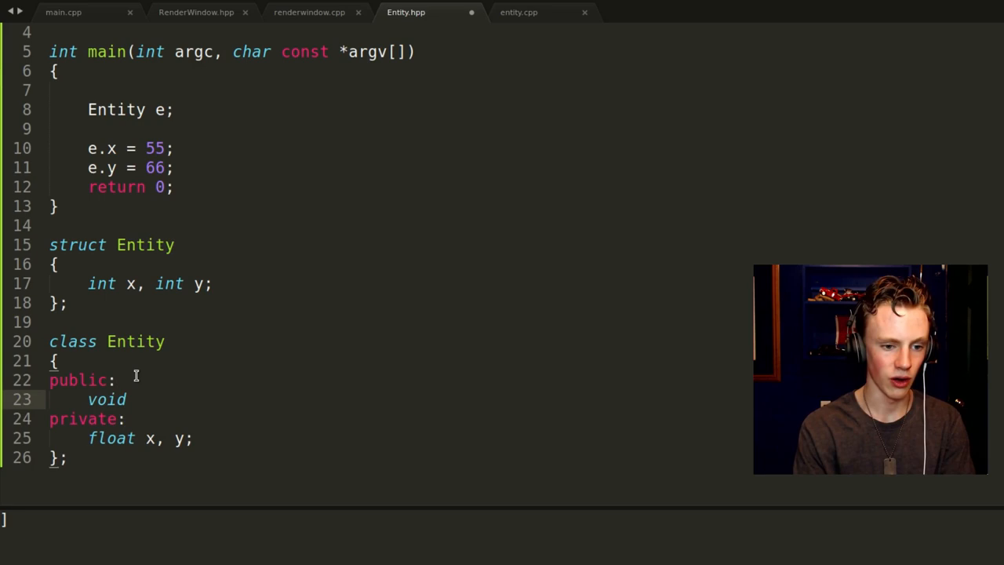
{"action": "type", "text": "move()"}
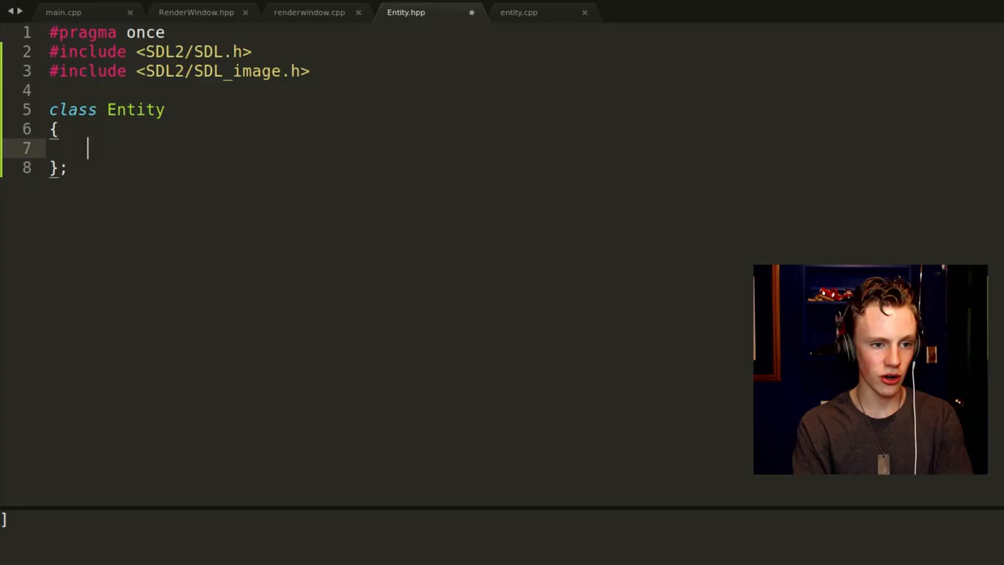
Add public: and private: labels and declare double x, y under private
{"action": "type", "text": "public:"}
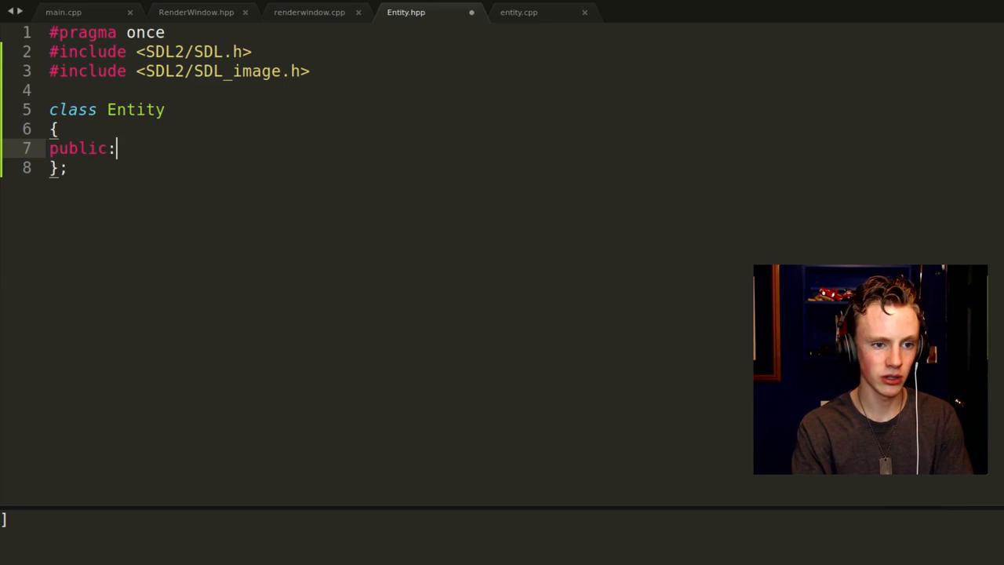
{"action": "type", "text": "private:"}
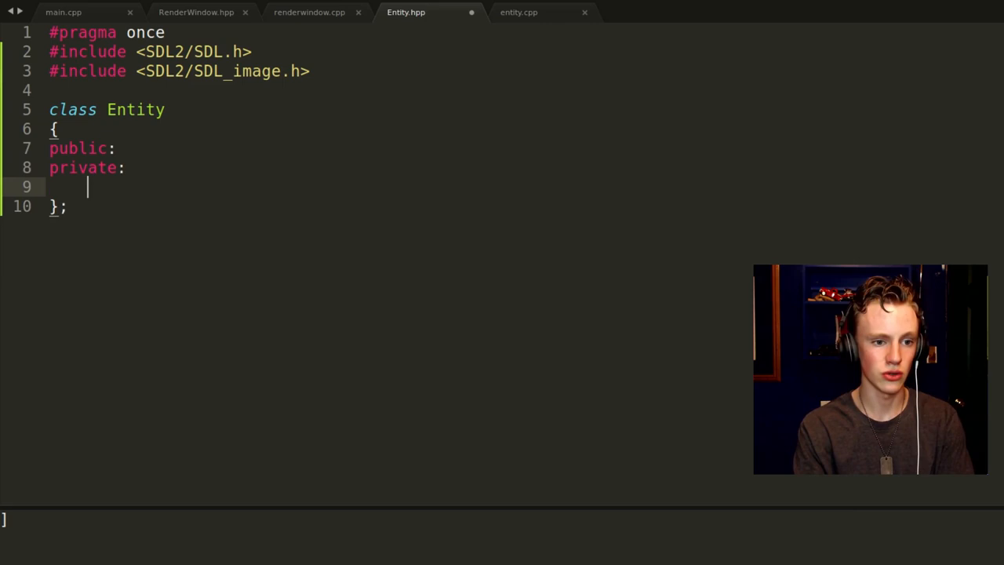
{"action": "type", "text": "double x, y;"}
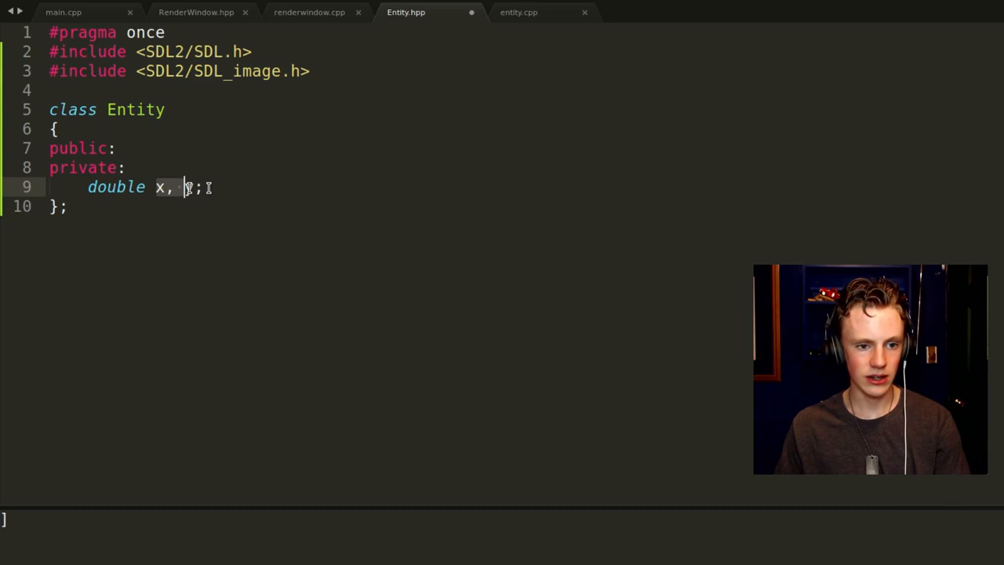
{"action": "type", "text": "y"}
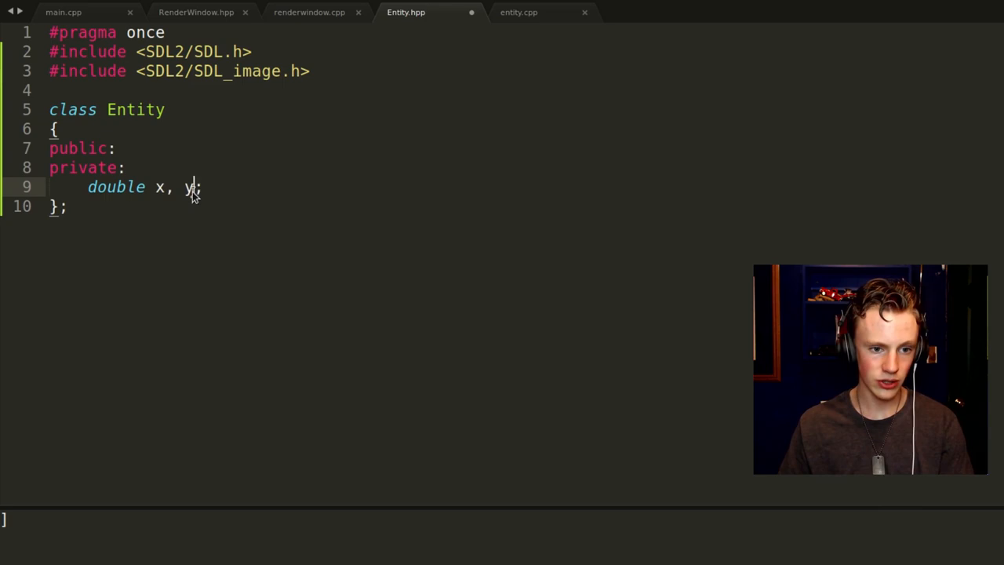
{"action": "type", "text": ", z"}
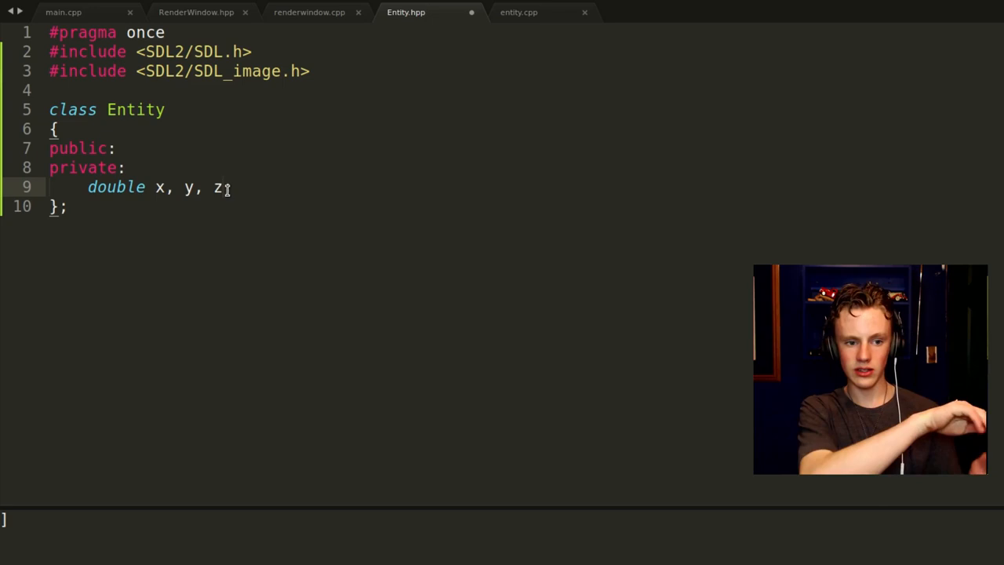
{"action": "key", "text": "Backspace"}
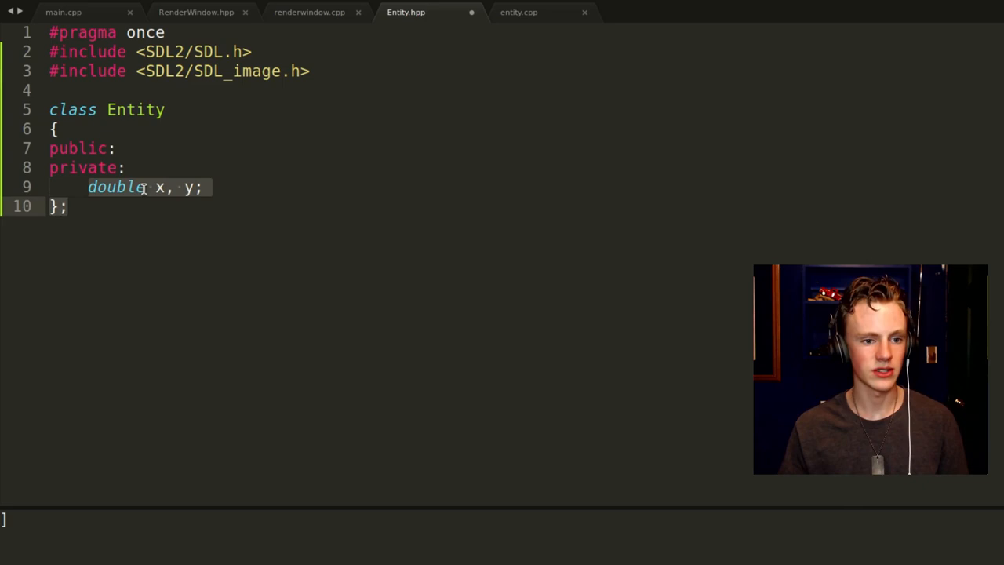
Type float-versus-double example values 0.591 and 23.333333 below the x, y declaration
{"action": "left_click", "coordinate": [88, 186]}
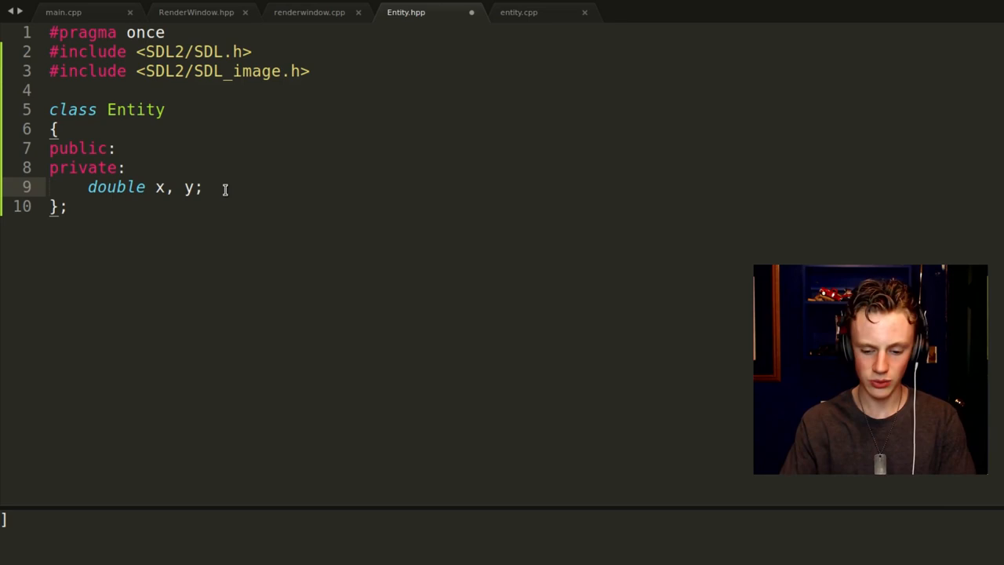
{"action": "type", "text": "float 0."}
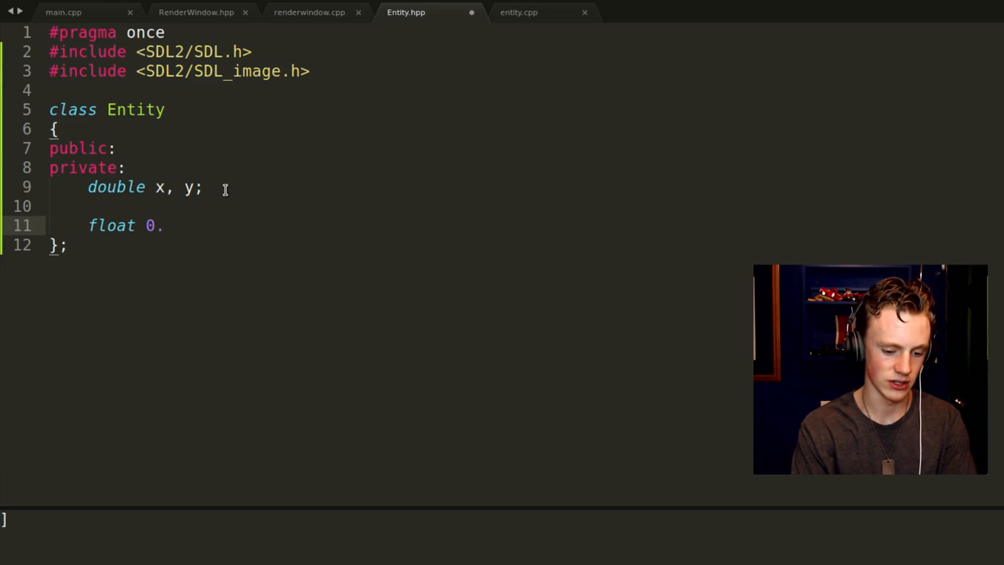
{"action": "type", "text": "591"}
{"action": "type", "text": "double"}
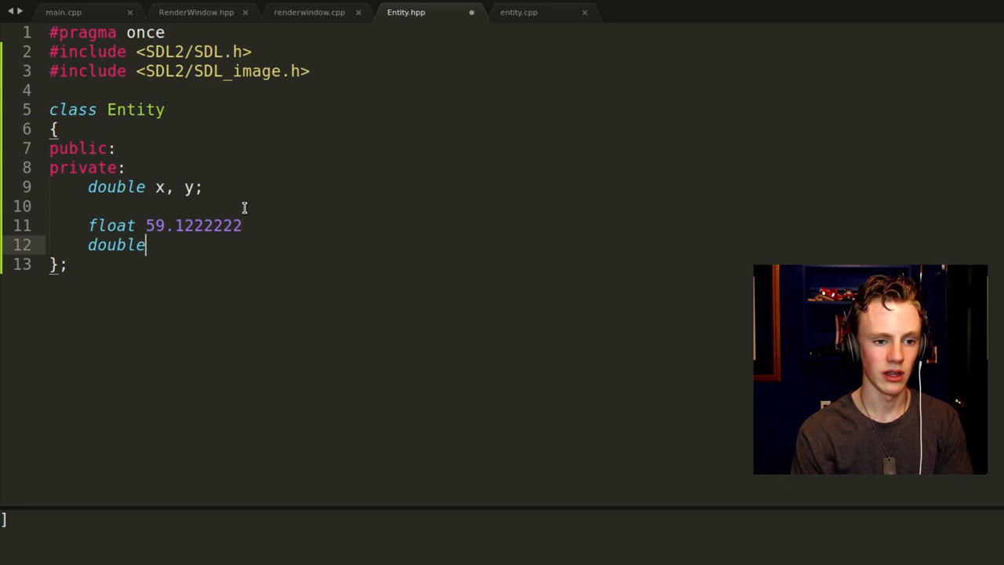
{"action": "type", "text": "23.333333"}
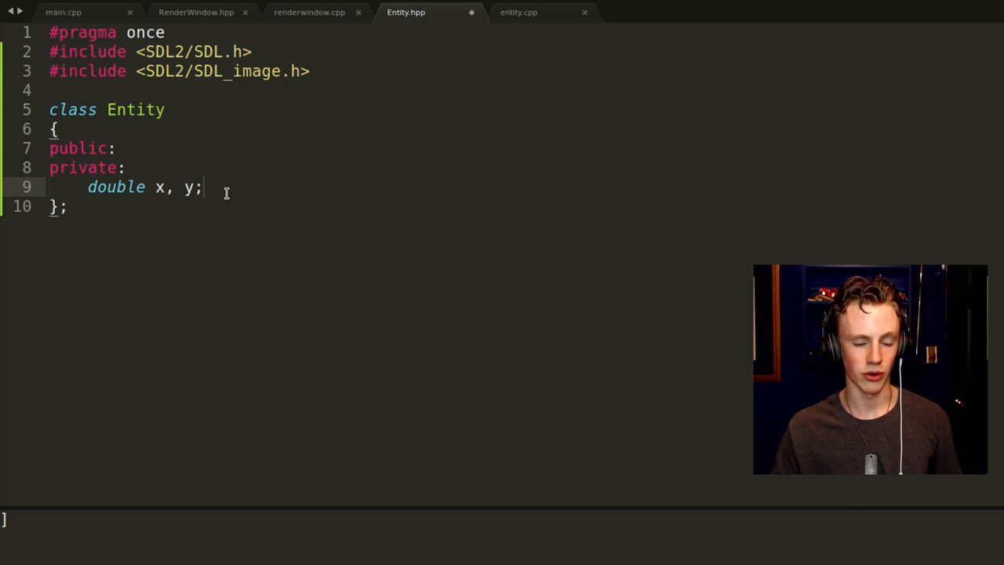
Declare SDL_Rect currentFrame beneath double x, y in the private section
{"action": "type", "text": "SDL_Rect"}
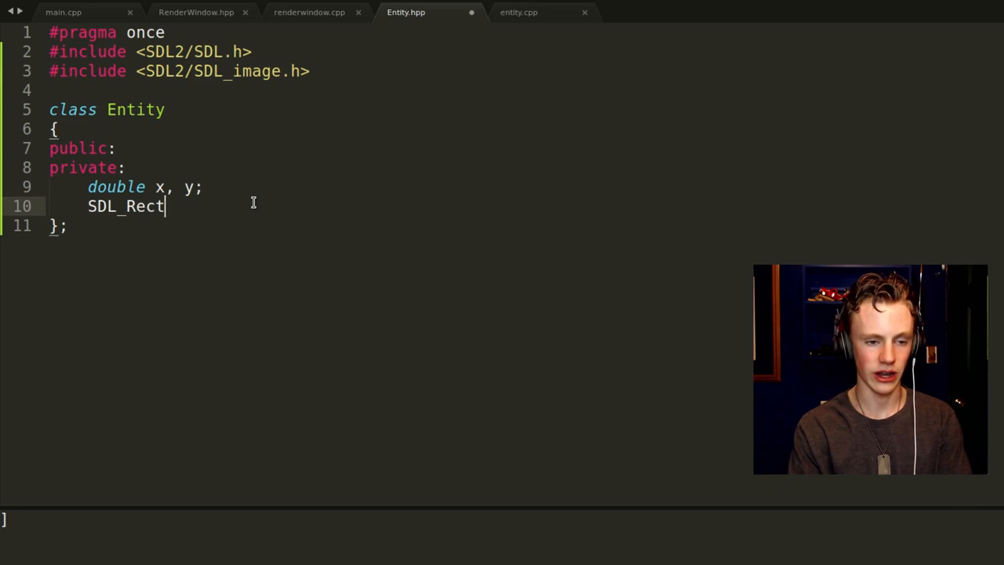
{"action": "type", "text": "cu"}
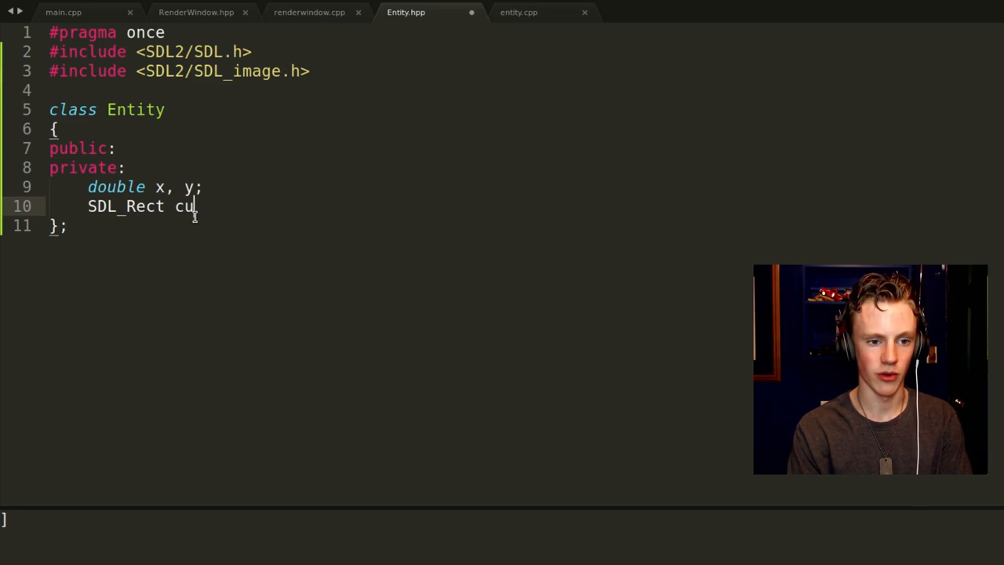
{"action": "type", "text": "rrentFrame;"}
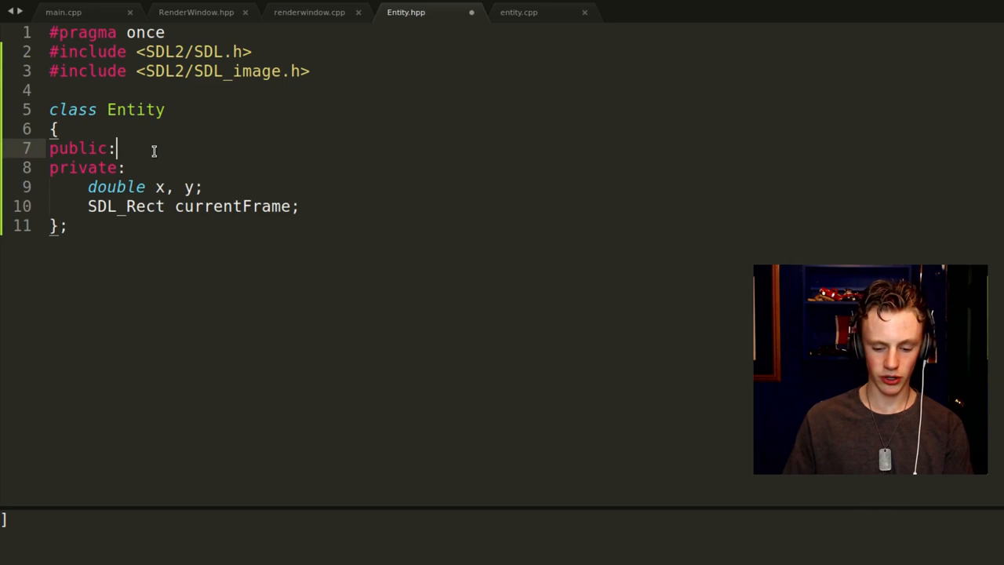
Declare an Entity() constructor and void init() under public
{"action": "type", "text": "Entity"}
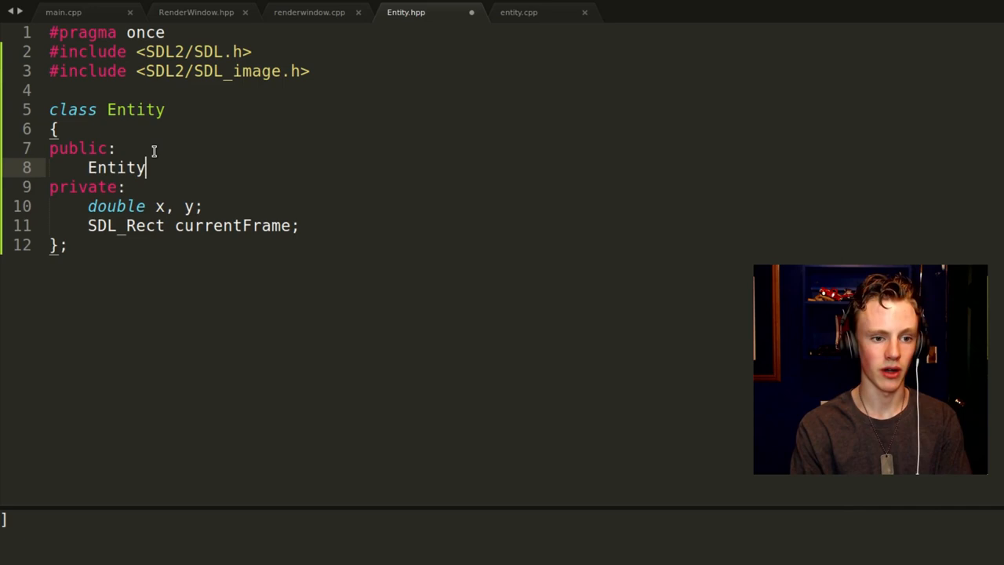
{"action": "type", "text": "();"}
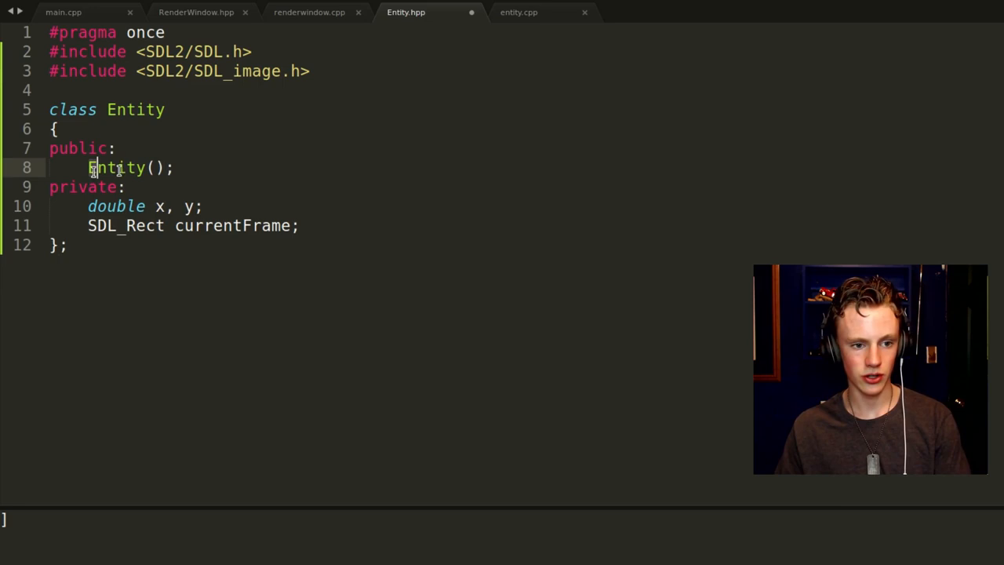
{"action": "type", "text": "void init();"}
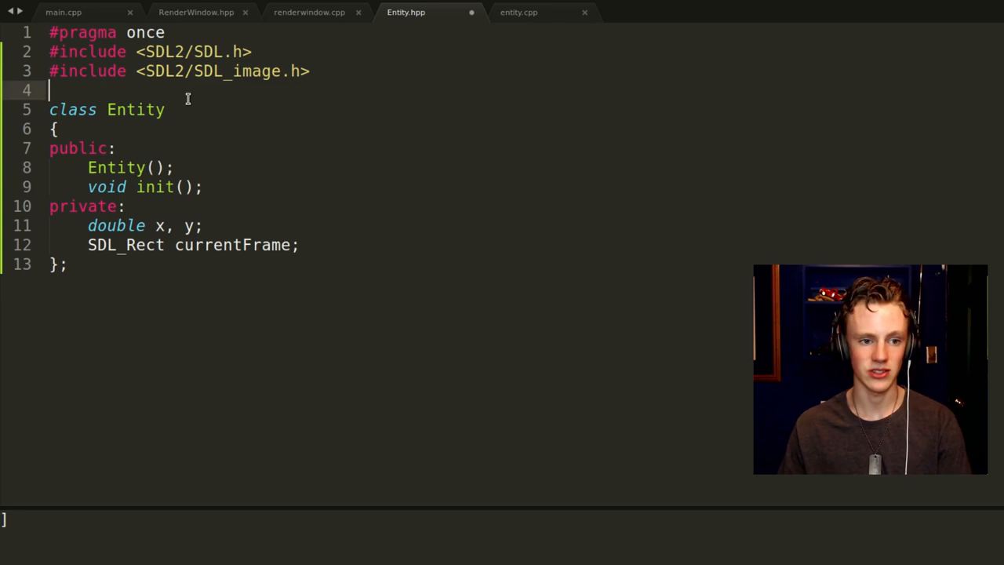
Give the constructor parameters double p_x, double p_y and SDL_Texture* p_tex
{"action": "type", "text": "Entity"}
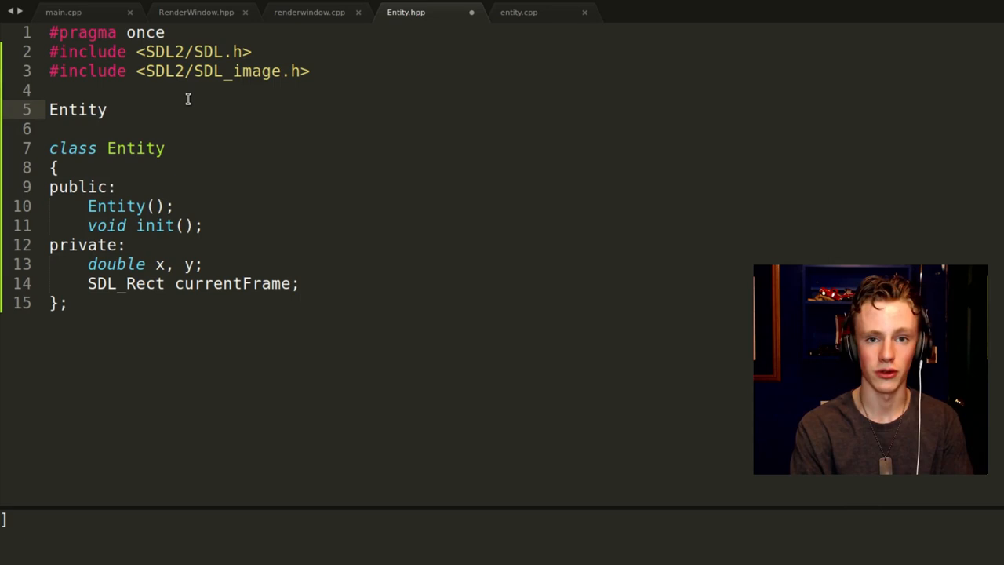
{"action": "type", "text": "e;"}
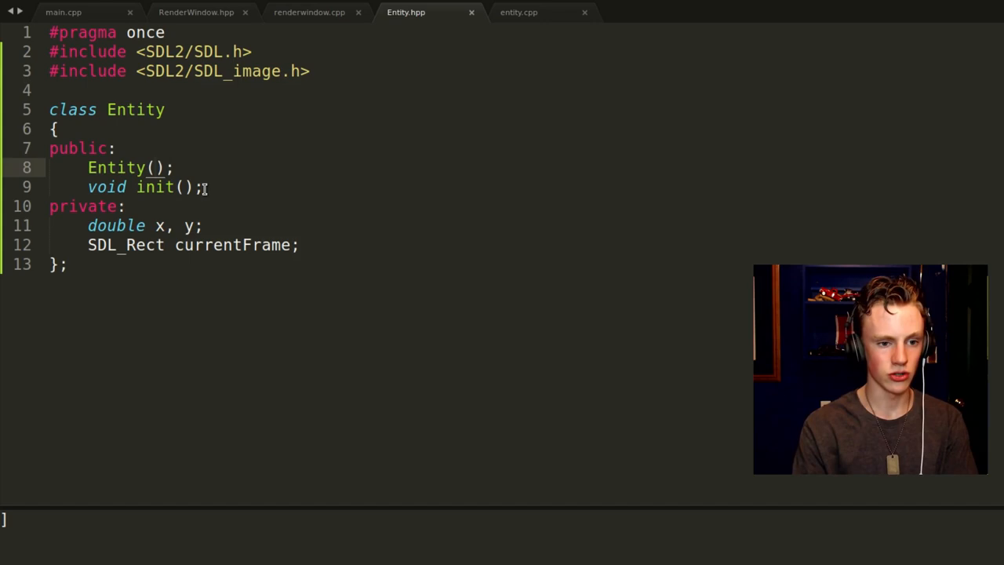
{"action": "type", "text": "double p_x"}
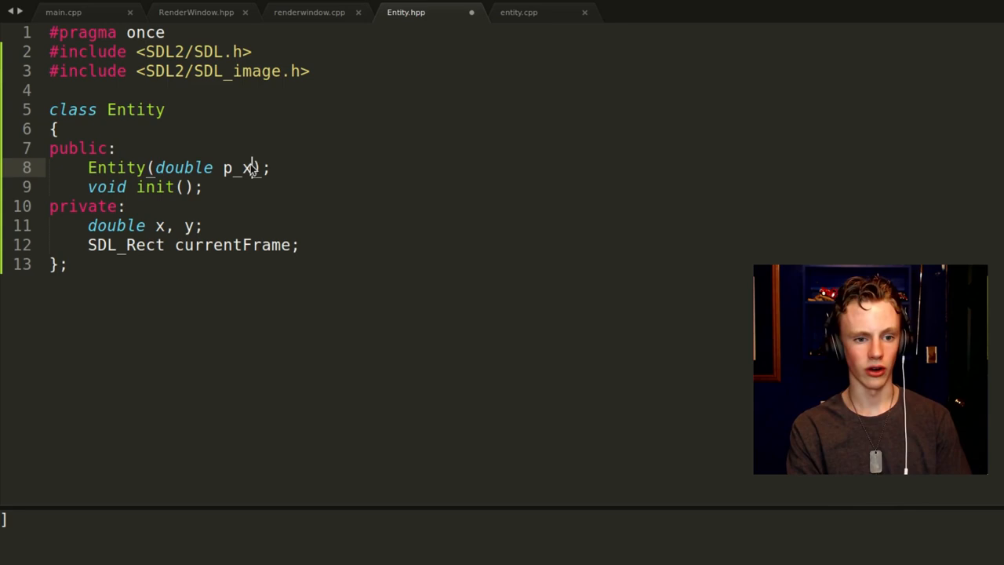
{"action": "type", "text": ", double p_y, SDL_Texture* p_tex"}
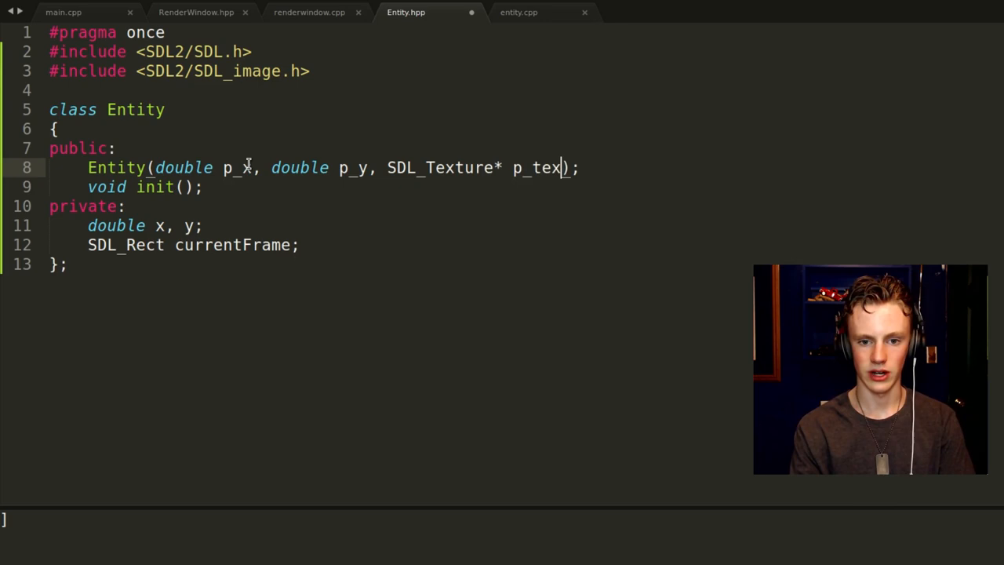
{"action": "key", "text": "Delete"}
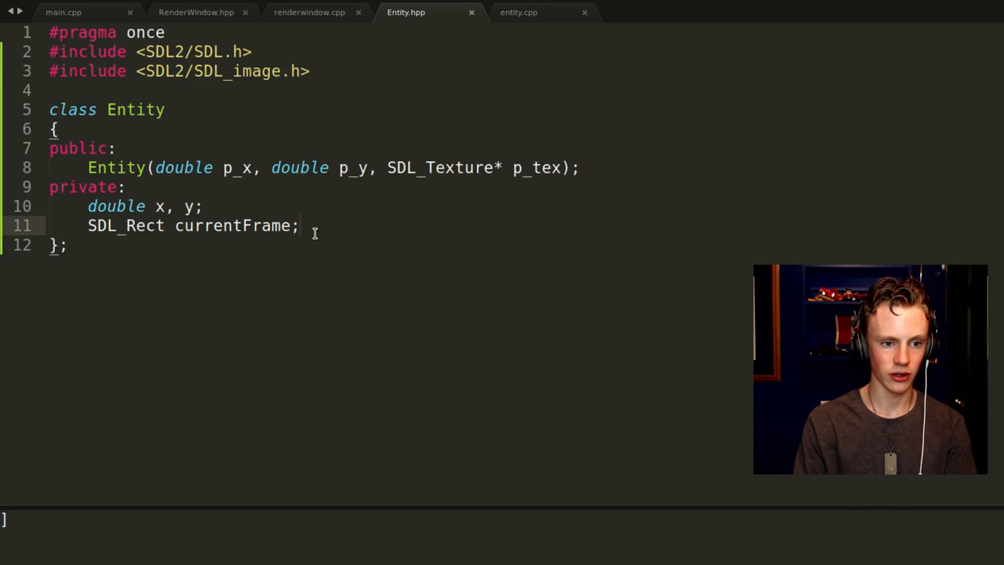
Declare SDL_Texture* tex under private in Entity.hpp
{"action": "type", "text": "SDL_Texture*"}
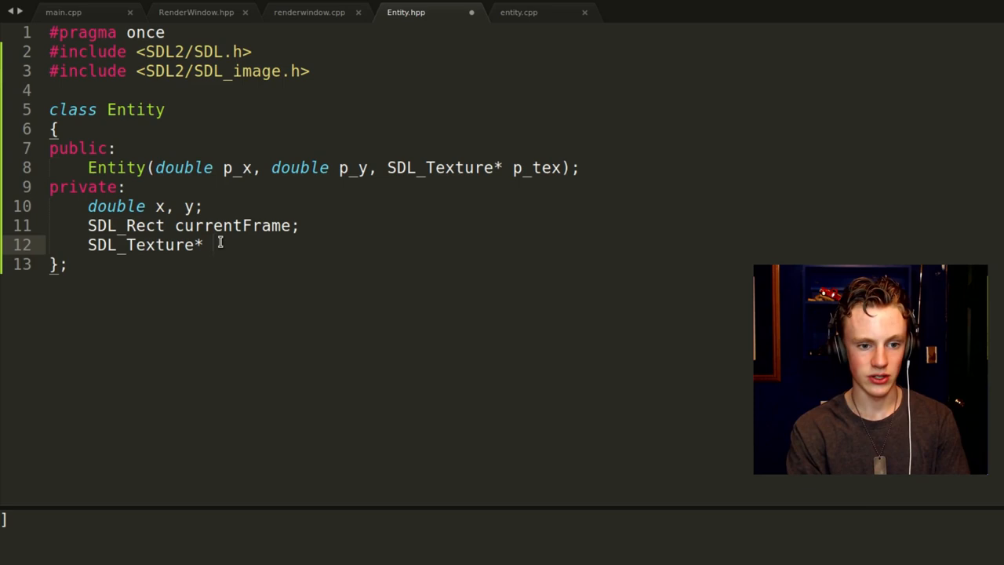
{"action": "type", "text": "tex;"}
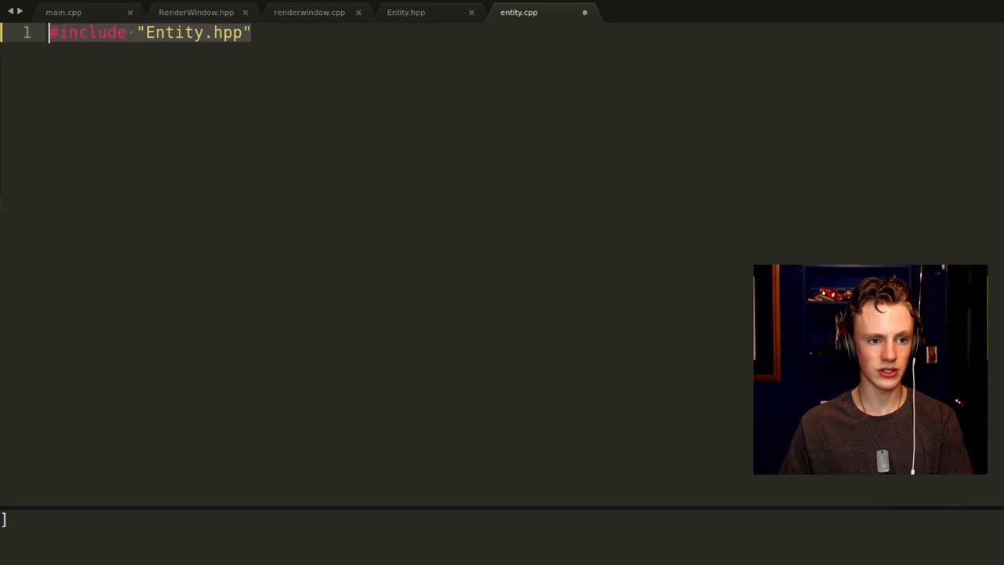
Copy the SDL.h and SDL_image.h includes into entity.cpp and start an Entity:: definition
{"action": "left_click", "coordinate": [405, 12]}
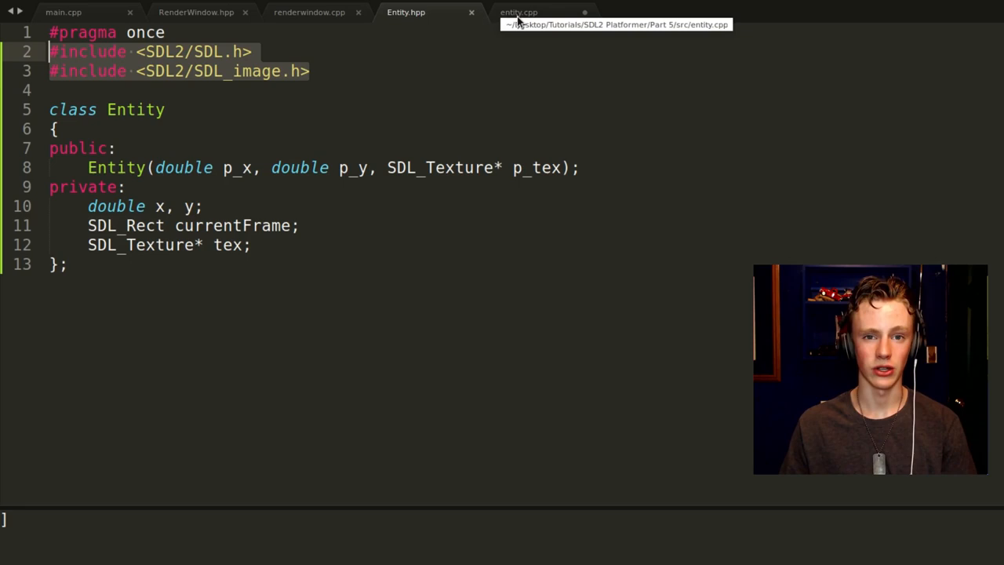
{"action": "left_click", "coordinate": [518, 12]}
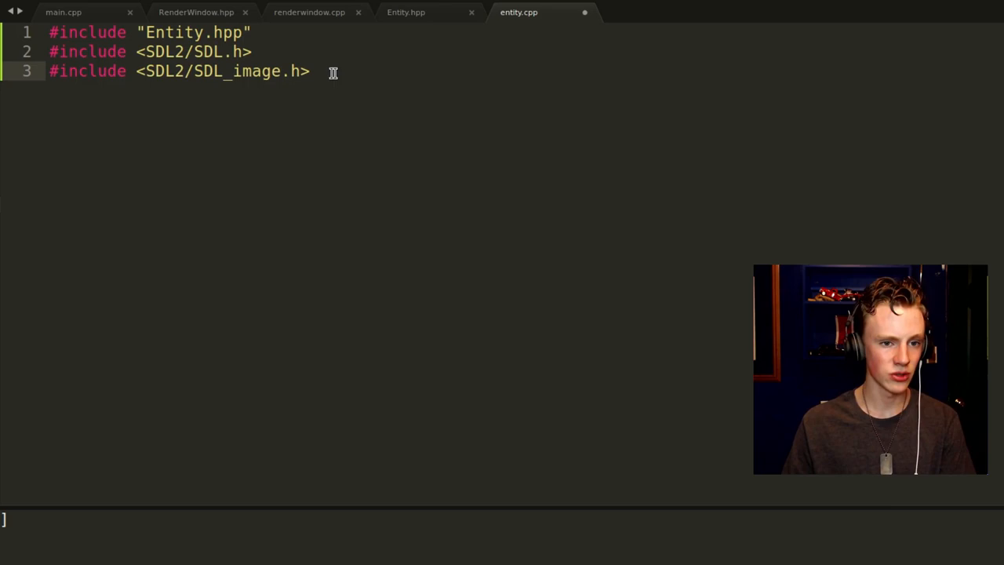
{"action": "key", "text": "Enter"}
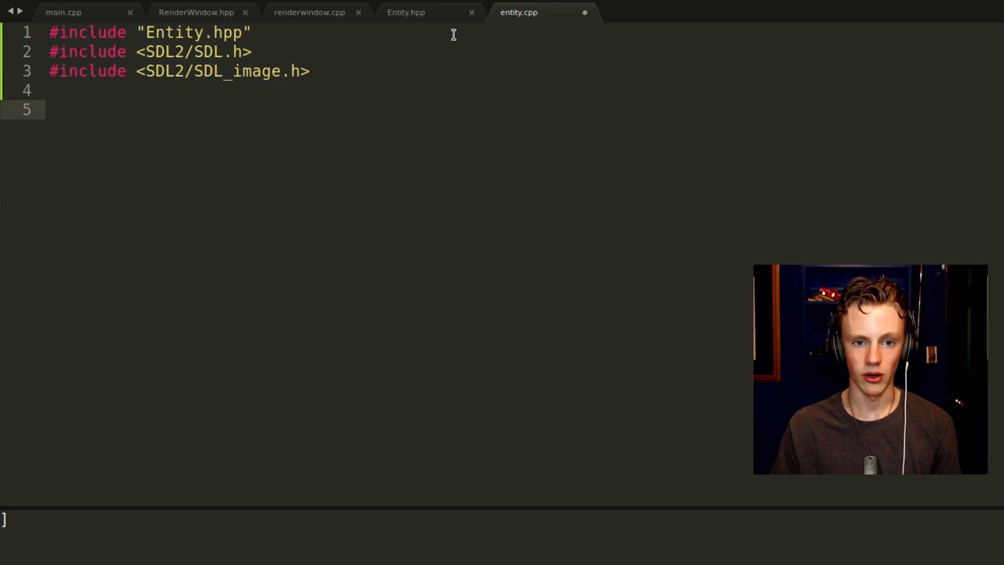
{"action": "type", "text": "Entity::"}
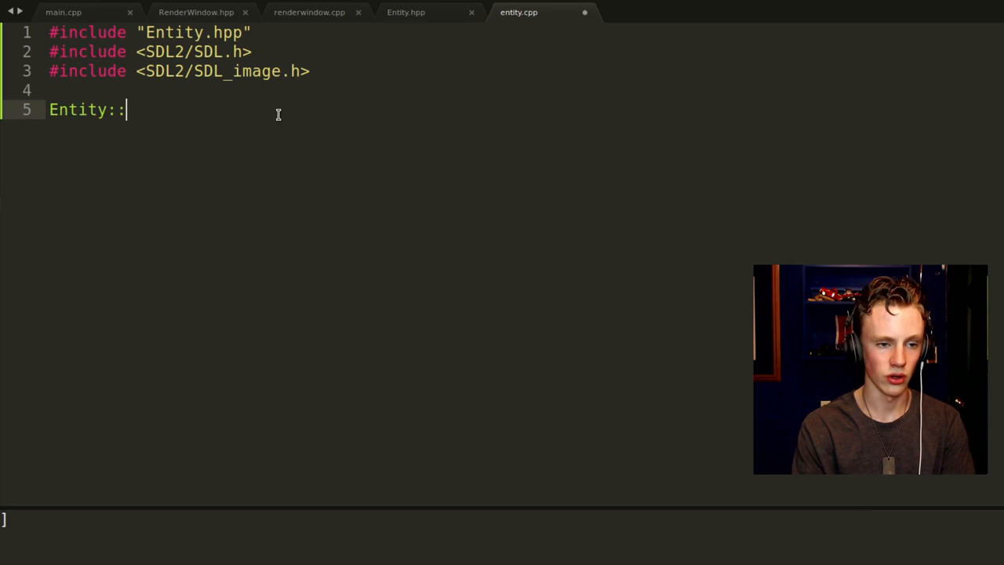
Define an empty Entity::Entity() constructor body in entity.cpp
{"action": "type", "text": "Entity()"}
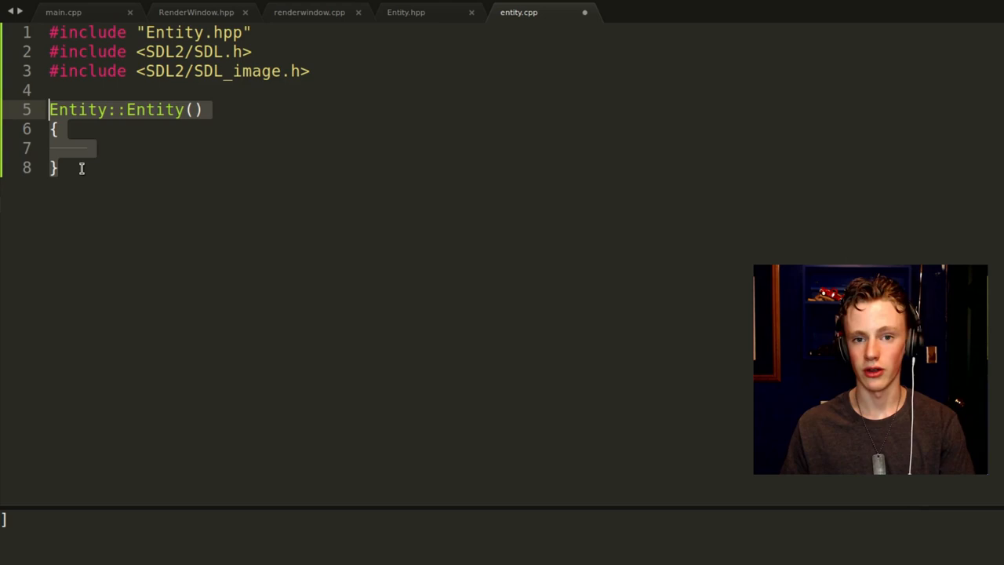
{"action": "left_click", "coordinate": [62, 12]}
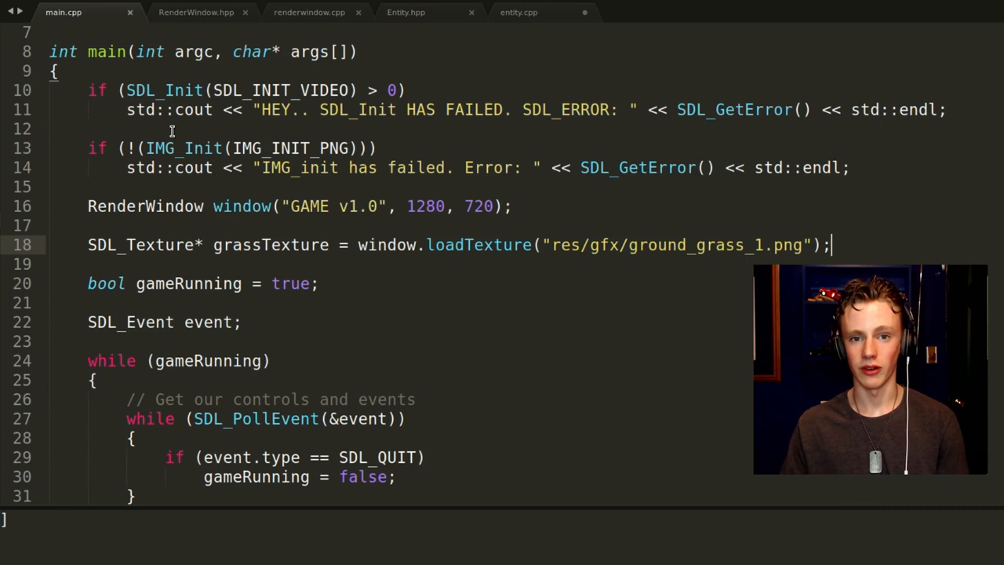
Check the constructor declaration in Entity.hpp, then return to entity.cpp
{"action": "left_click", "coordinate": [405, 12]}
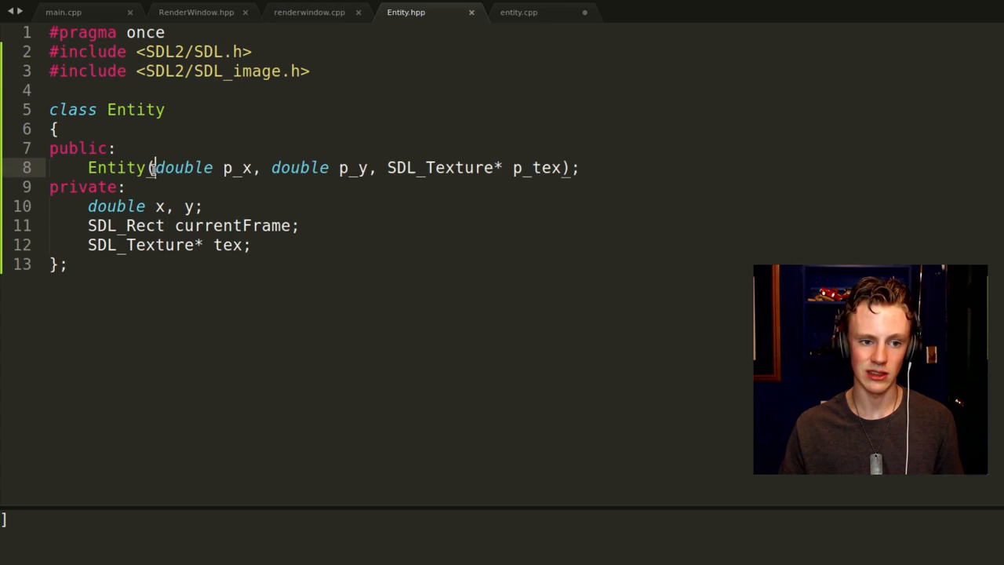
{"action": "left_click", "coordinate": [518, 12]}
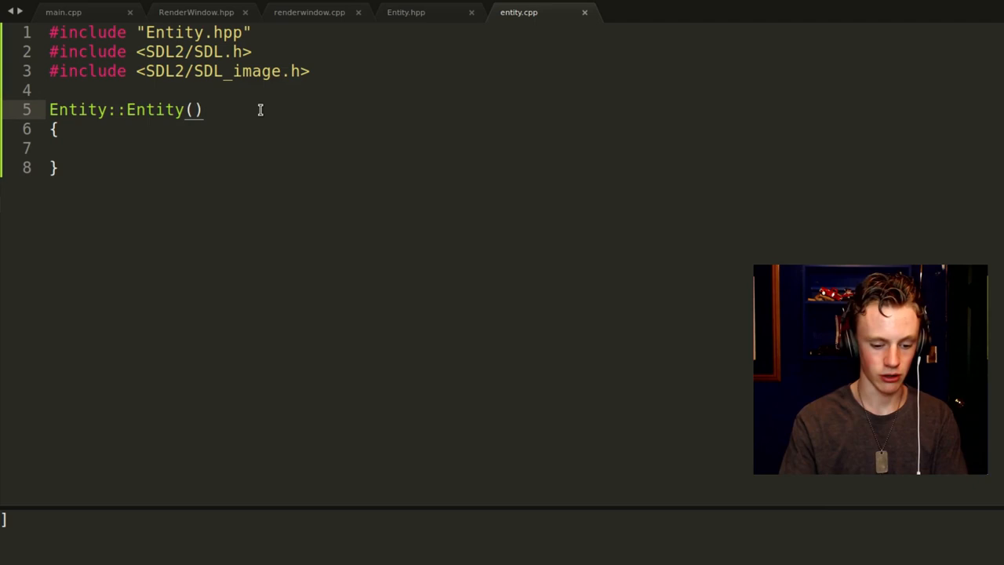
Fill the Entity::Entity parameters with 'double p_x, double p_y, SDL_Texture* p_tex'
{"action": "type", "text": "double p_x, double p_"}
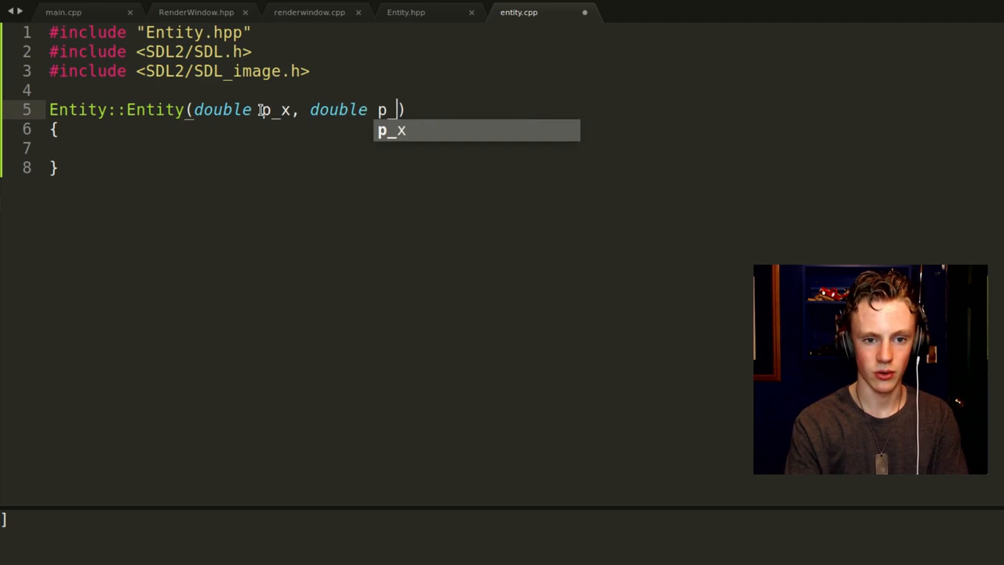
{"action": "type", "text": "y, SDL_Texture* p_tex"}
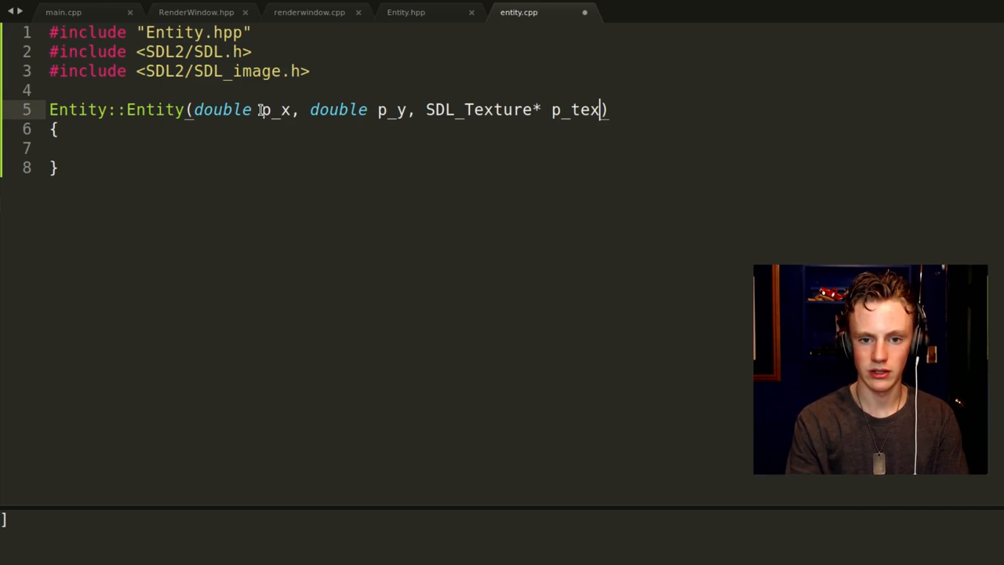